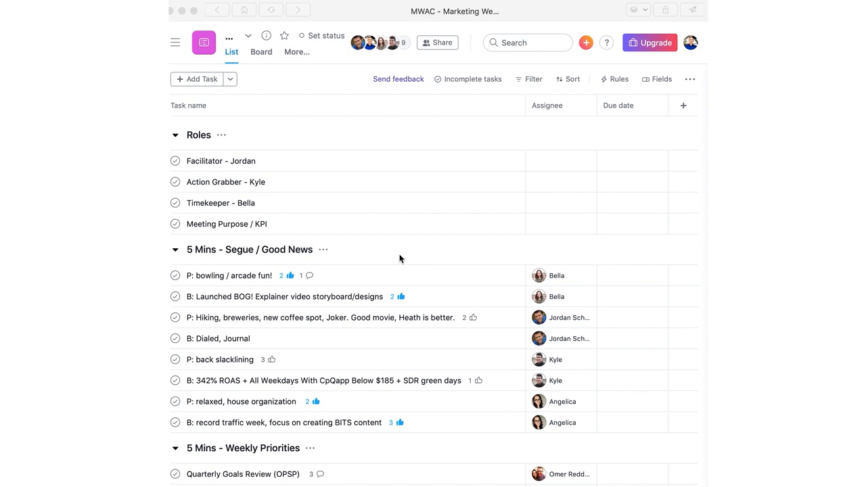
mouse_move(309, 183)
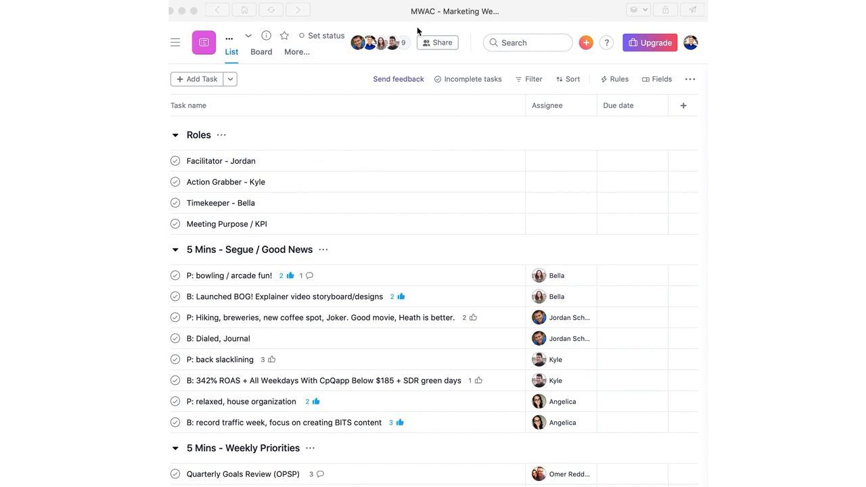
mouse_move(333, 187)
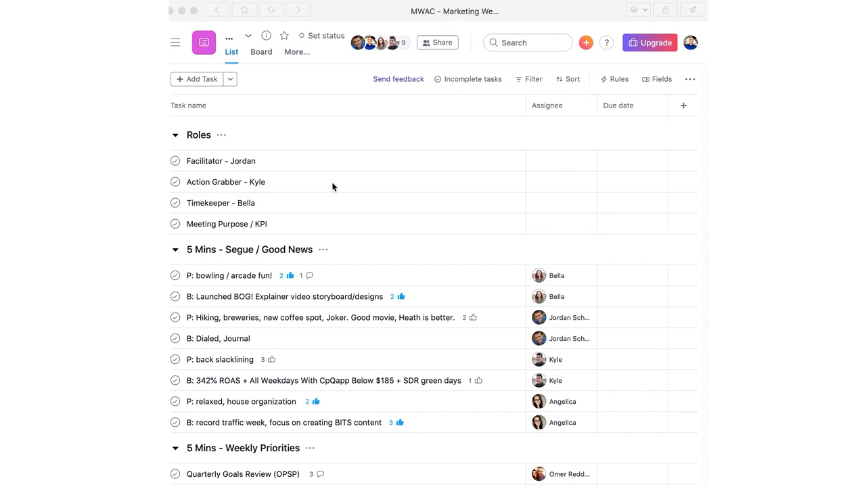
mouse_move(292, 169)
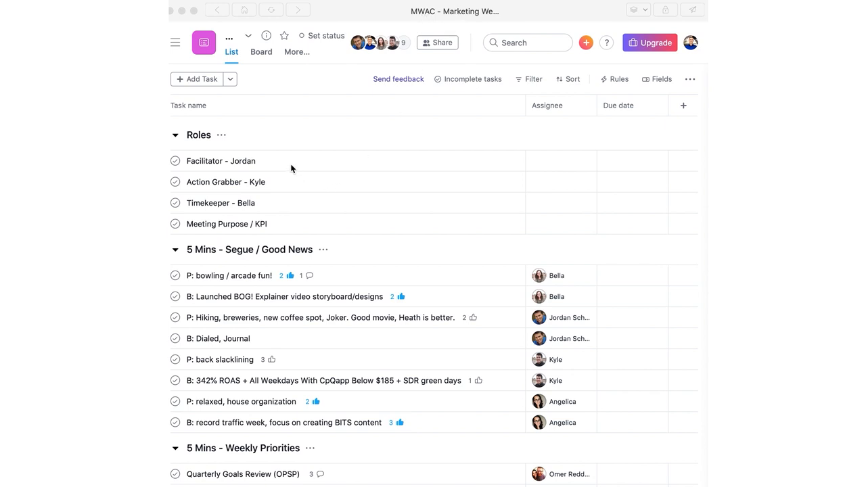
Step: Point out the Action Grabber - Kyle and Timekeeper - Bella role tasks
click(221, 203)
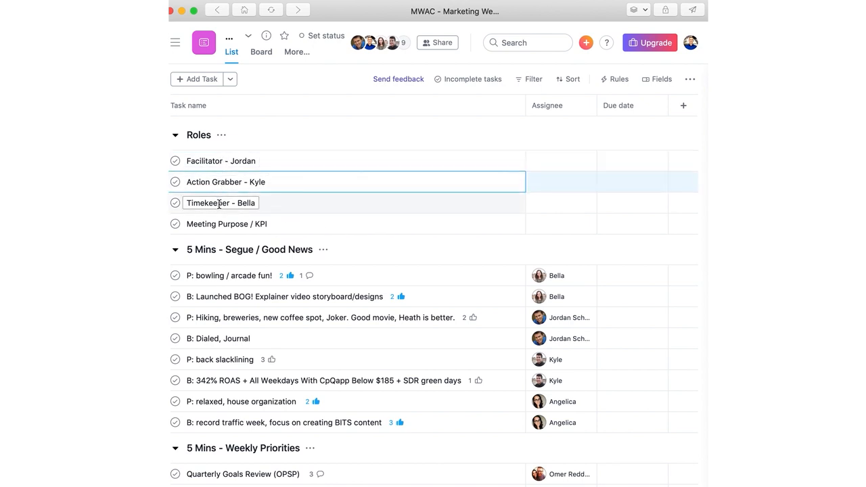
click(221, 203)
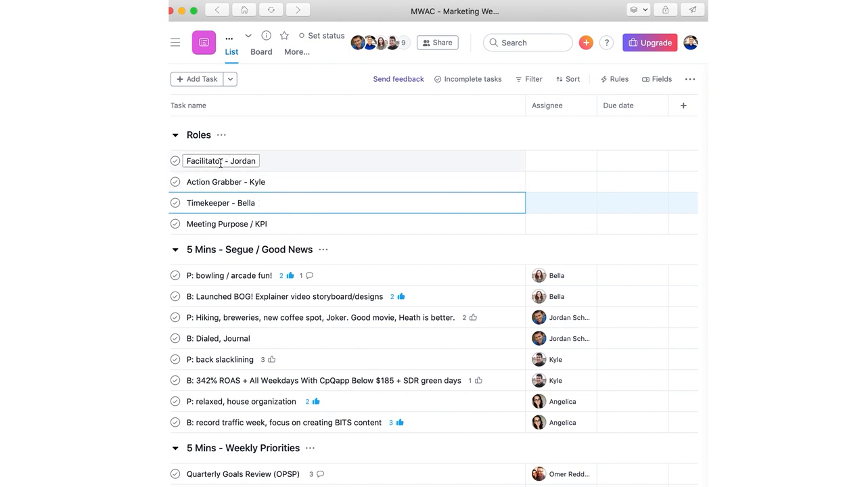
click(225, 181)
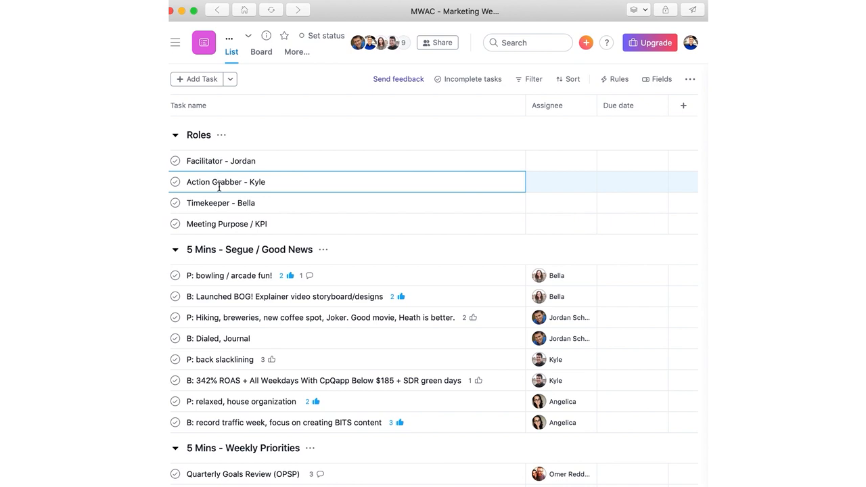
click(220, 203)
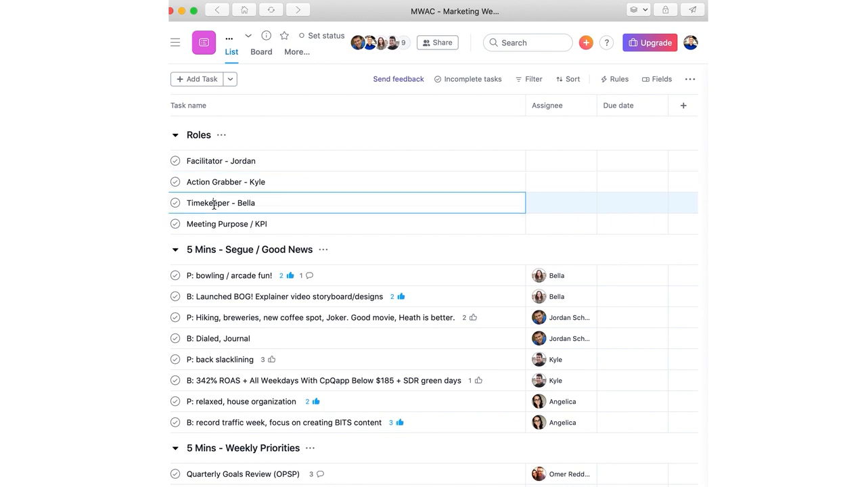
mouse_move(500, 225)
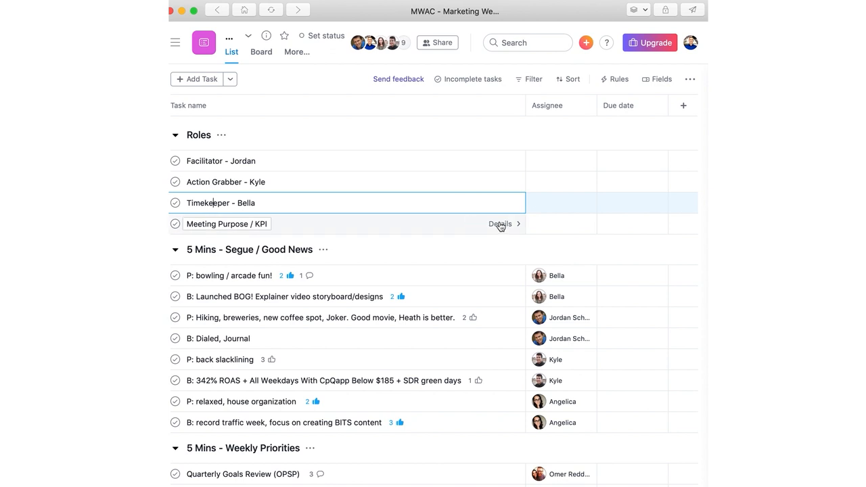
Step: Review the Meeting Purpose / KPI task, highlighting 'booking qualified appts' in its description
click(501, 225)
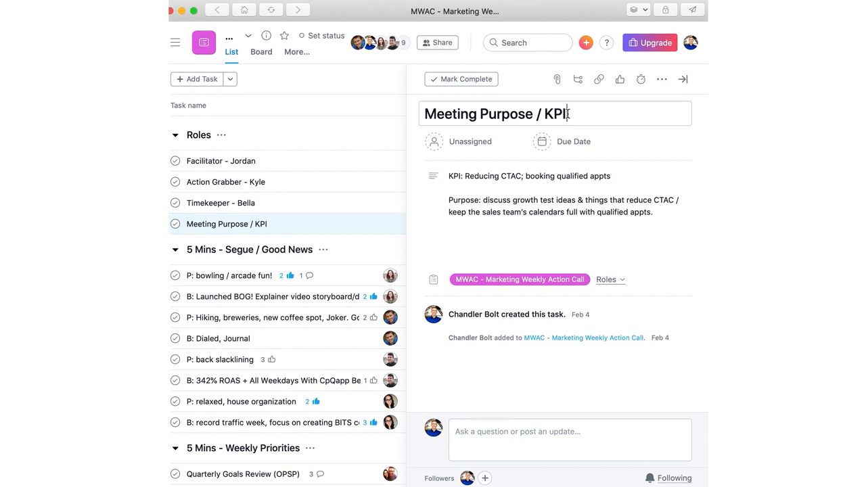
double_click(555, 114)
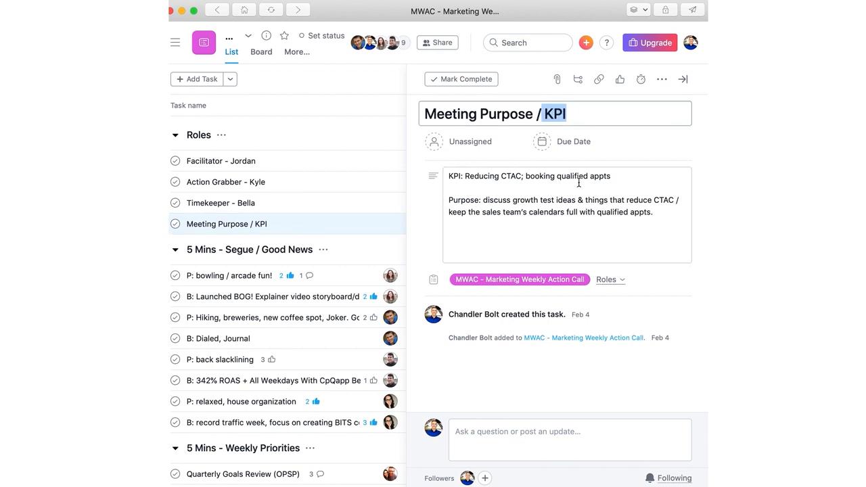
double_click(512, 176)
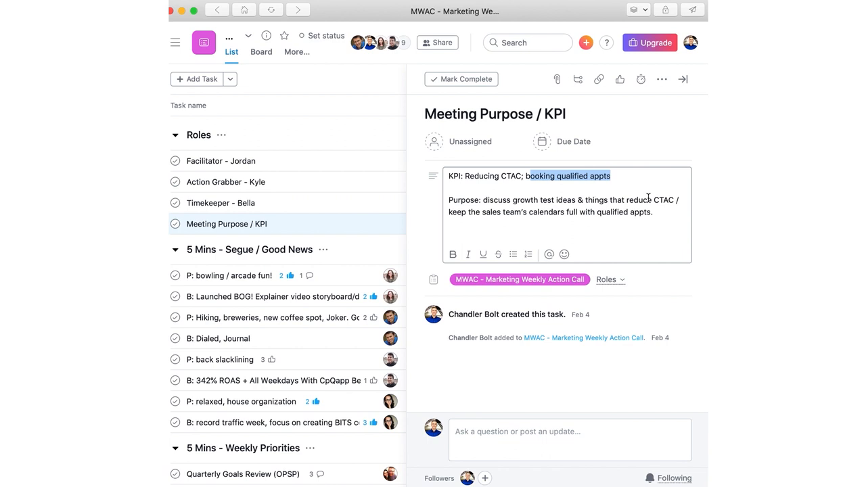
mouse_move(549, 211)
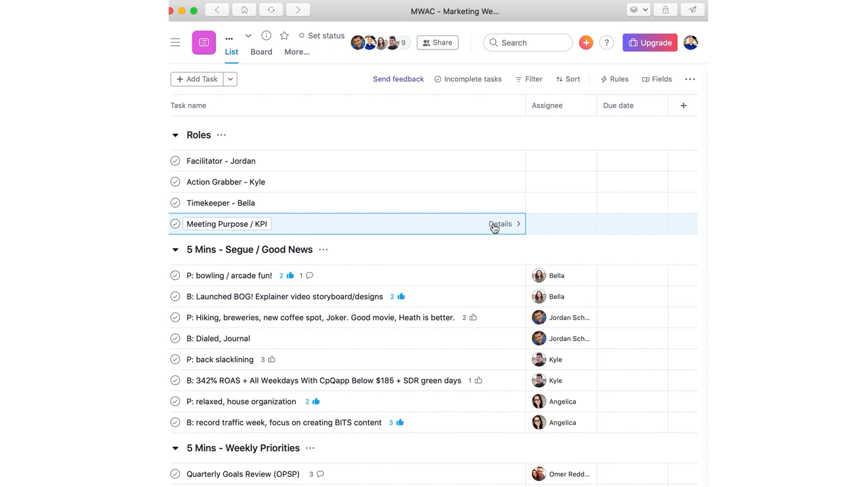
click(502, 223)
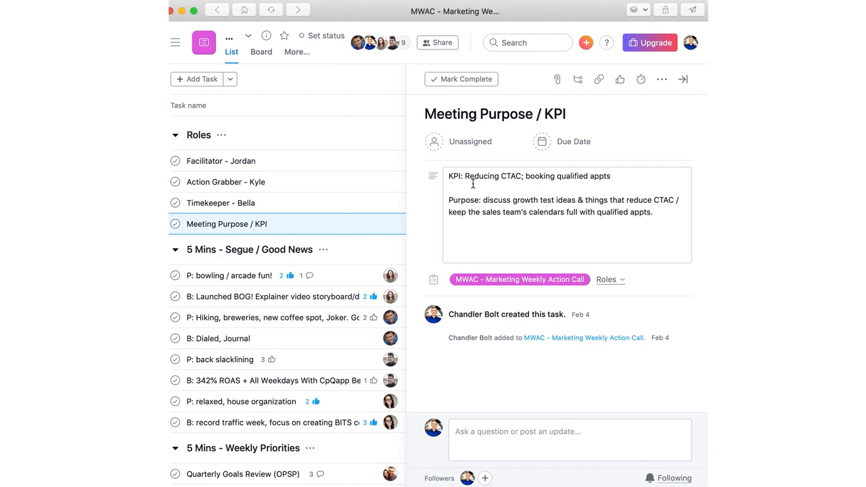
click(528, 176)
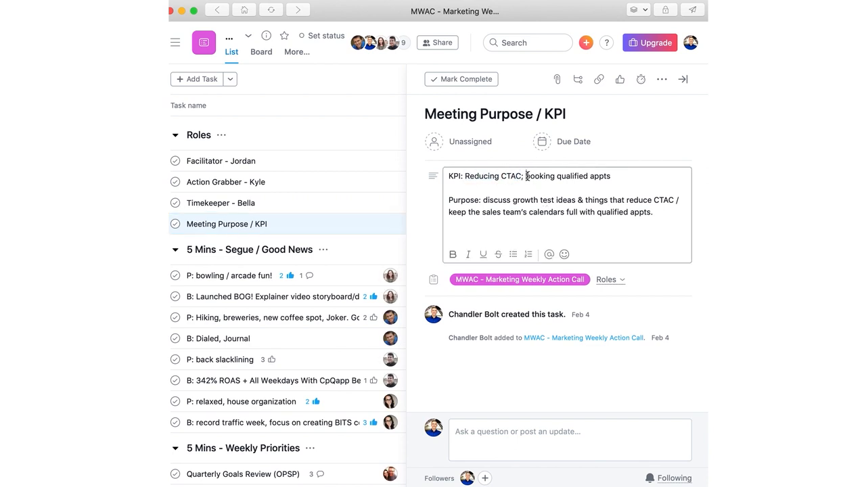
drag(526, 176, 609, 176)
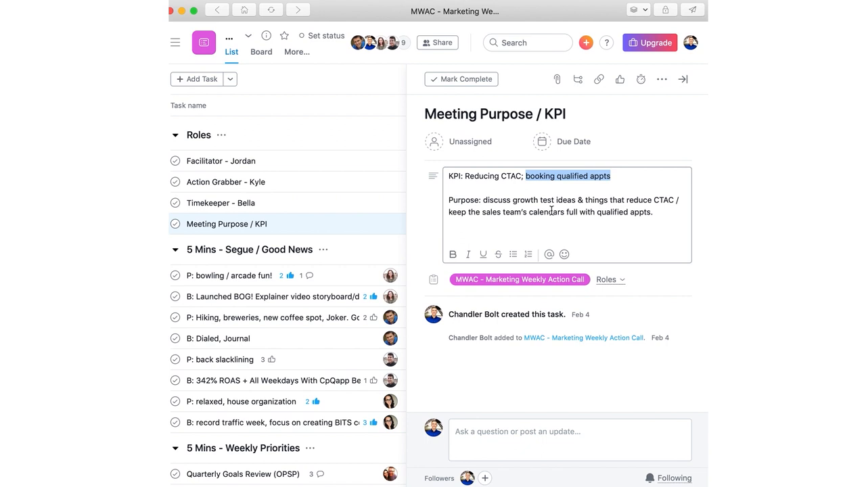
mouse_move(683, 79)
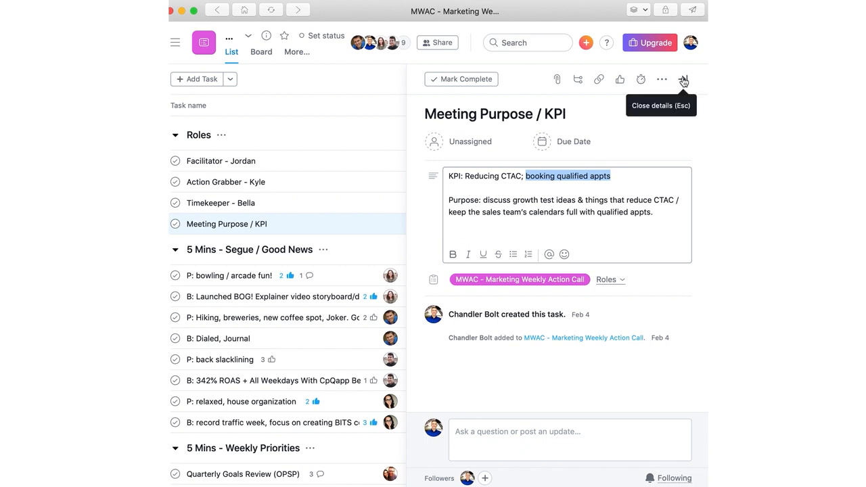
click(685, 78)
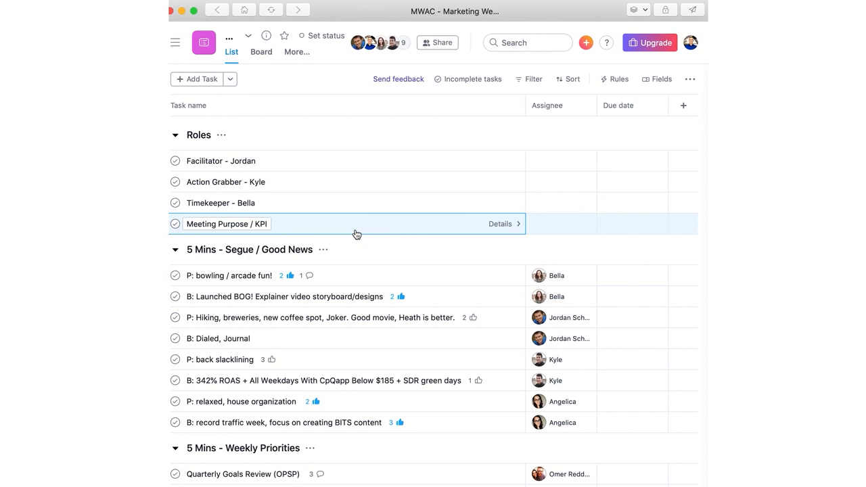
Step: Scroll down the project list to the Conclude - Rate The Meeting section
scroll(down, 3)
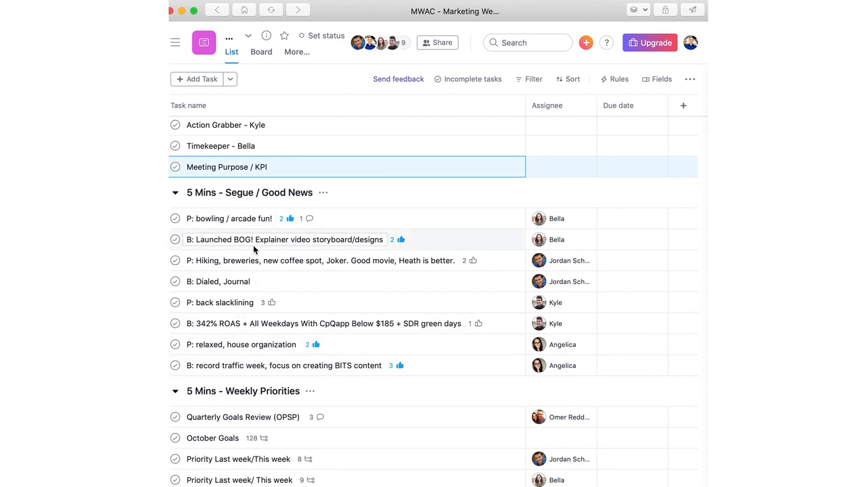
click(285, 239)
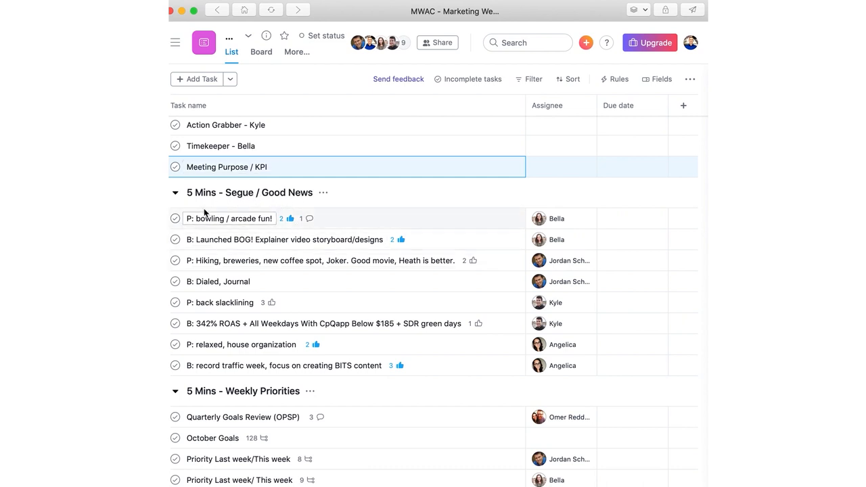
mouse_move(219, 199)
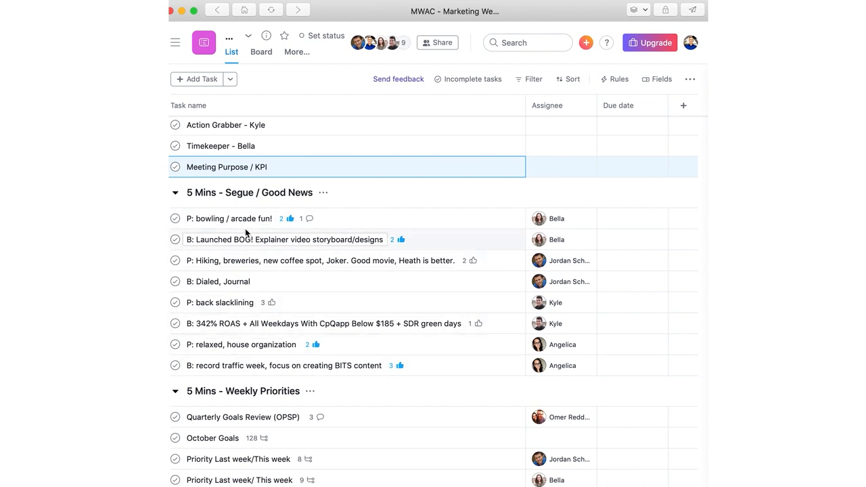
mouse_move(539, 218)
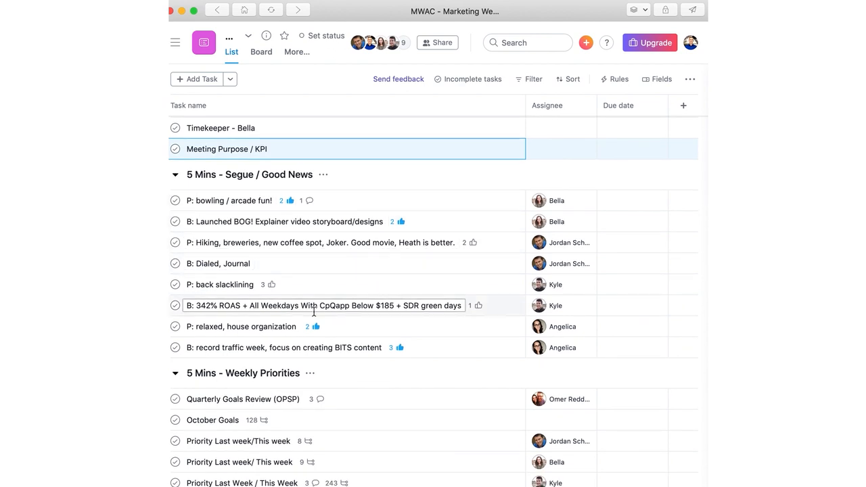
mouse_move(351, 310)
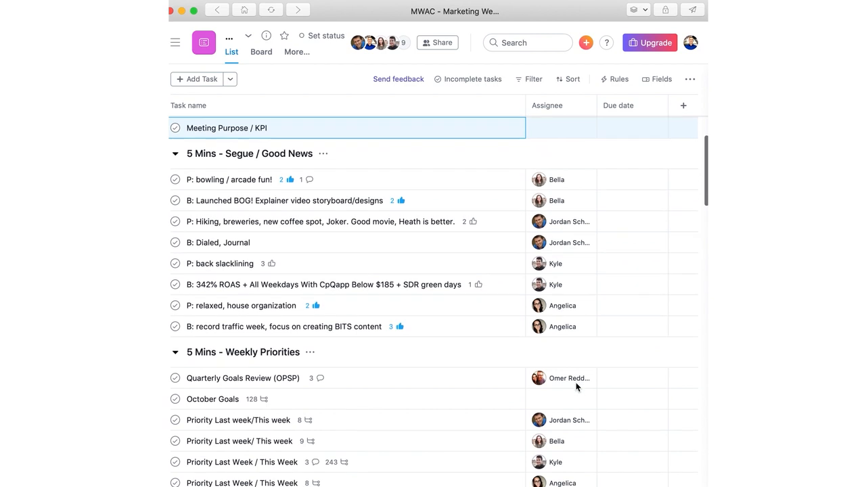
mouse_move(465, 165)
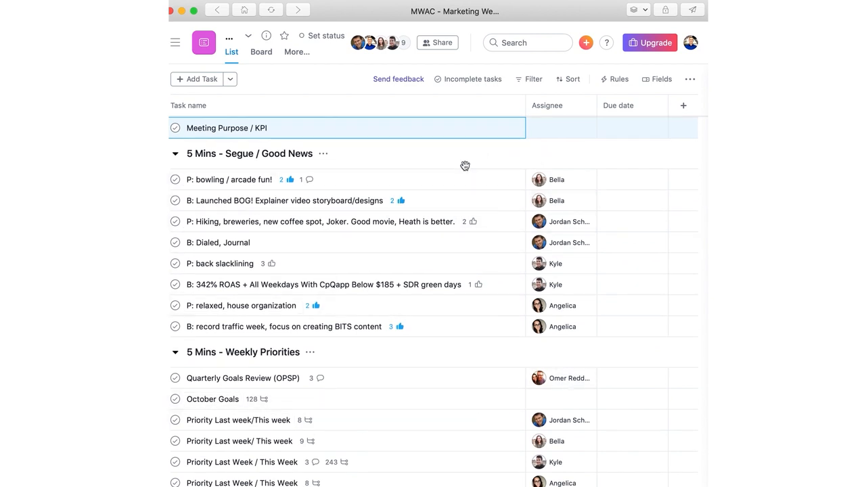
mouse_move(421, 184)
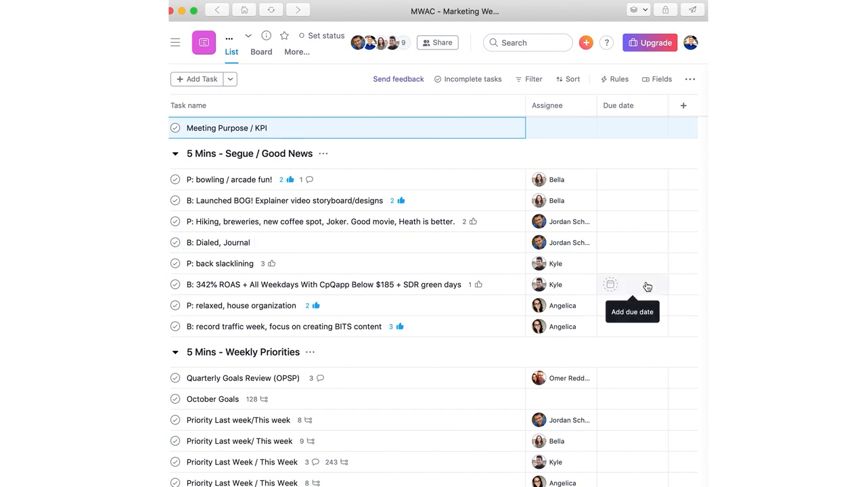
mouse_move(284, 330)
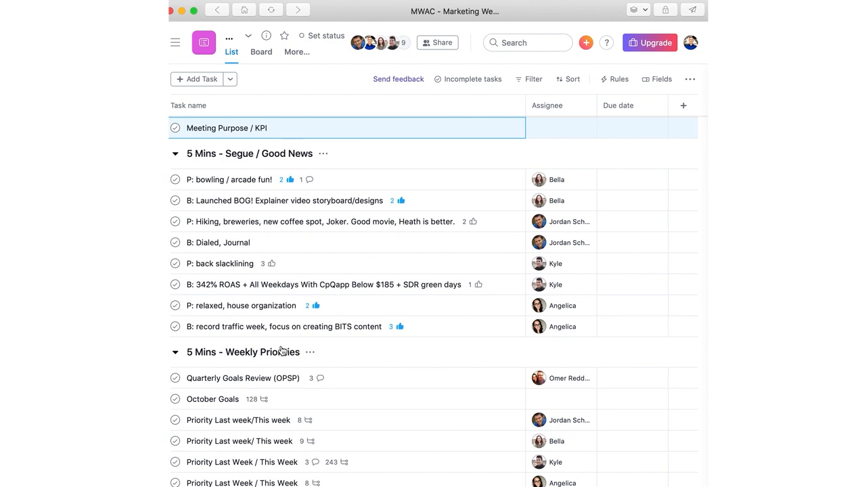
scroll(down, 3)
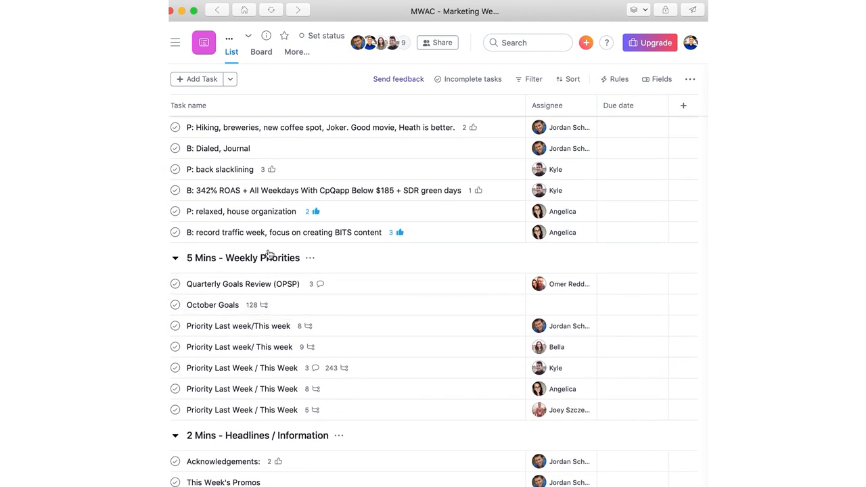
scroll(down, 3)
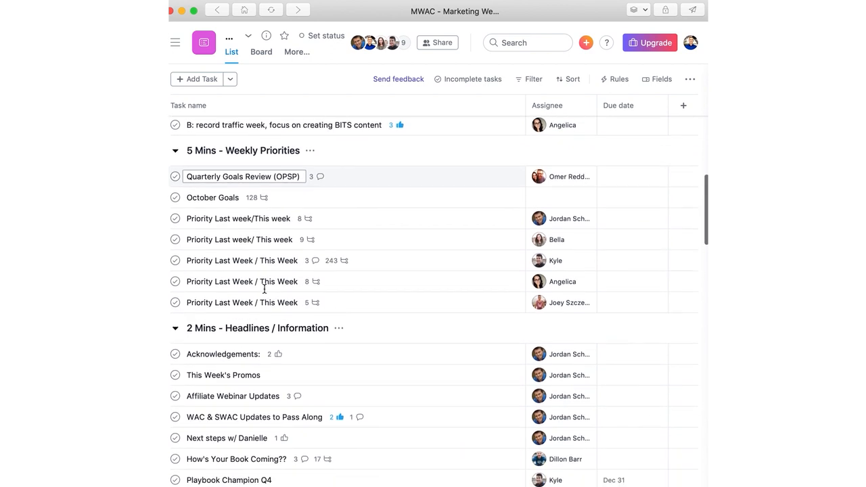
scroll(down, 3)
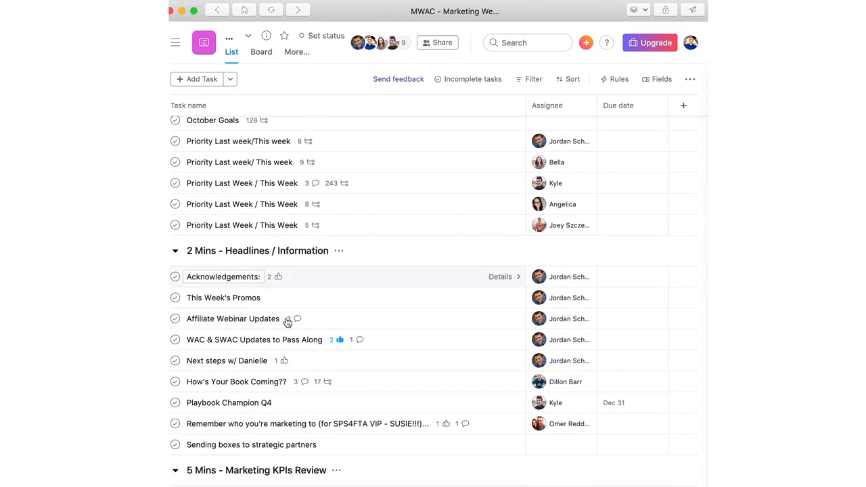
scroll(down, 3)
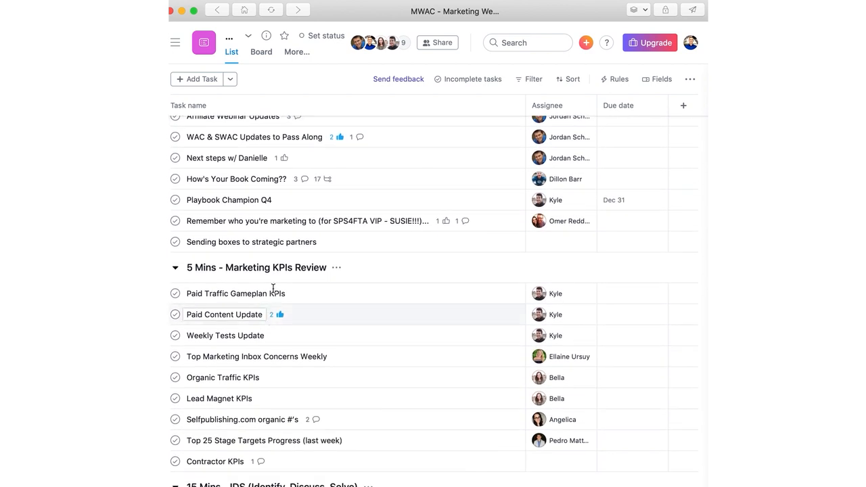
scroll(down, 3)
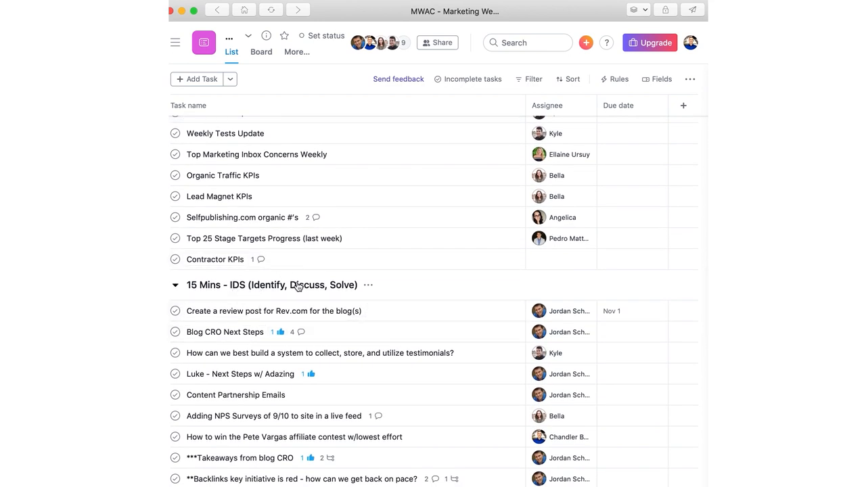
scroll(down, 3)
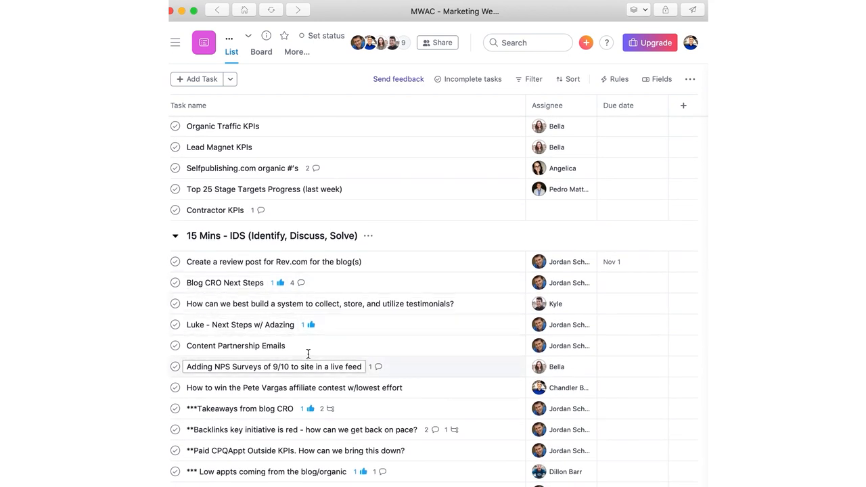
scroll(down, 3)
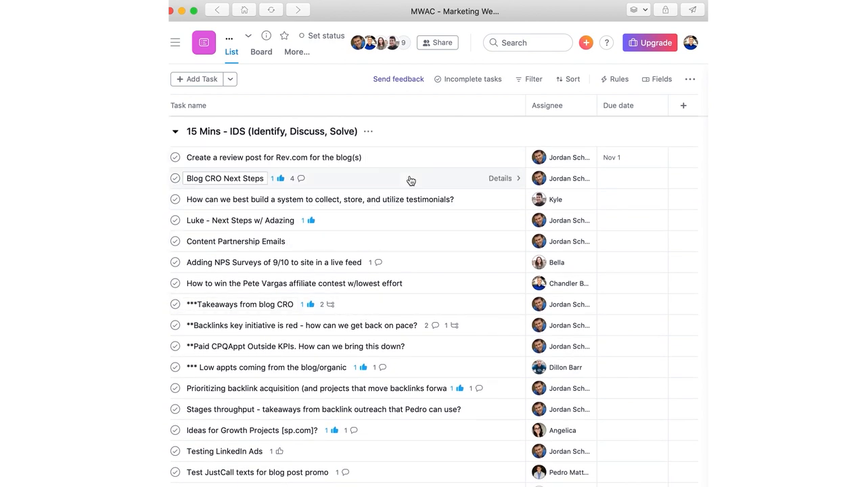
scroll(down, 3)
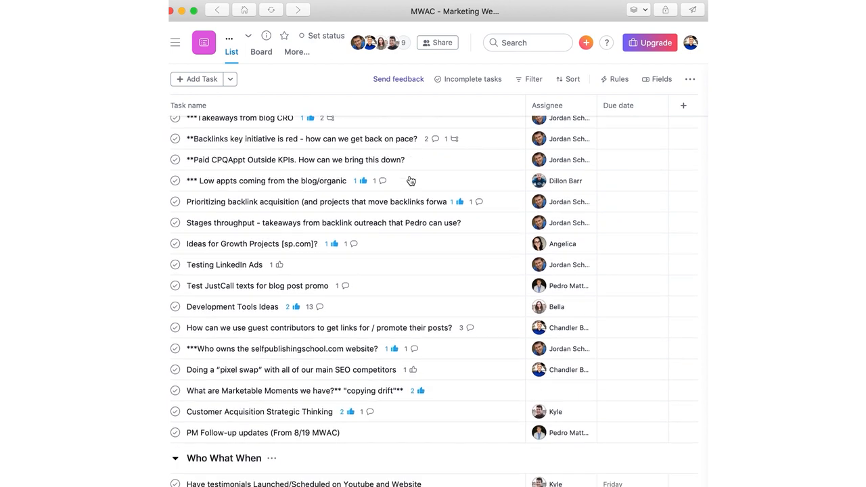
scroll(down, 3)
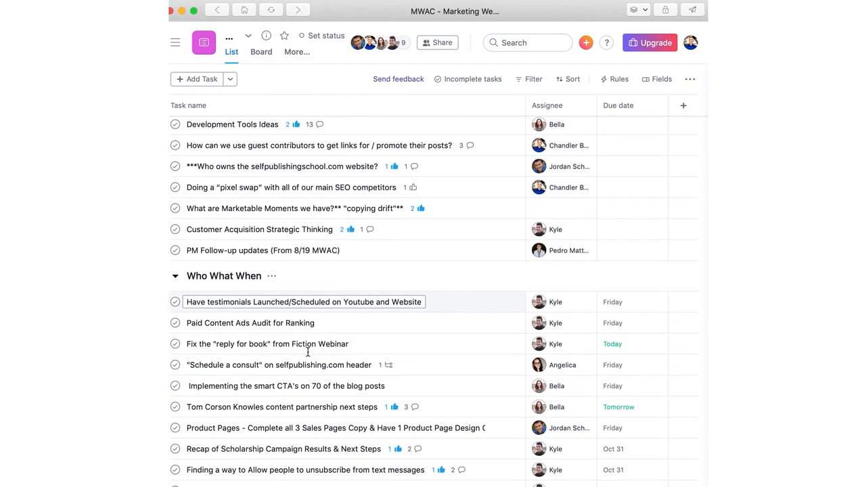
scroll(down, 3)
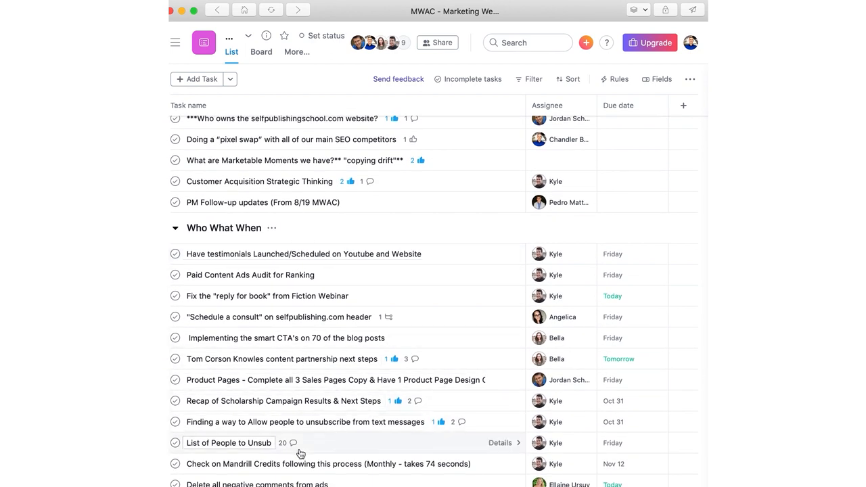
scroll(down, 3)
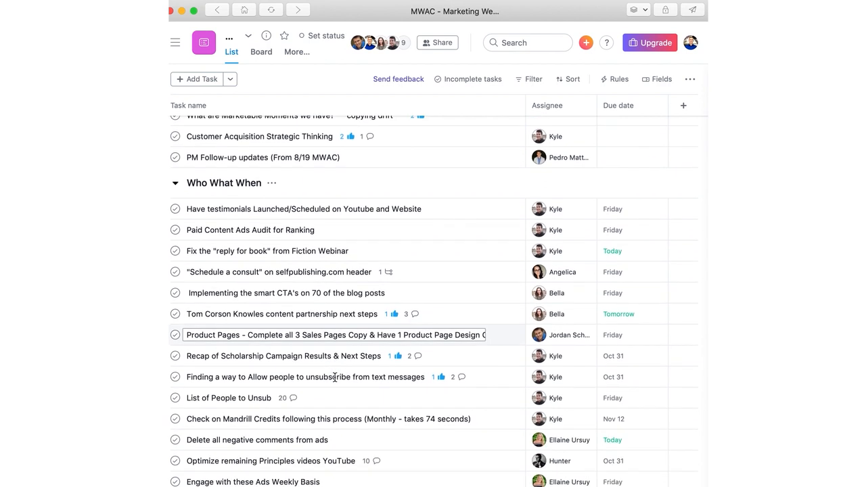
scroll(down, 3)
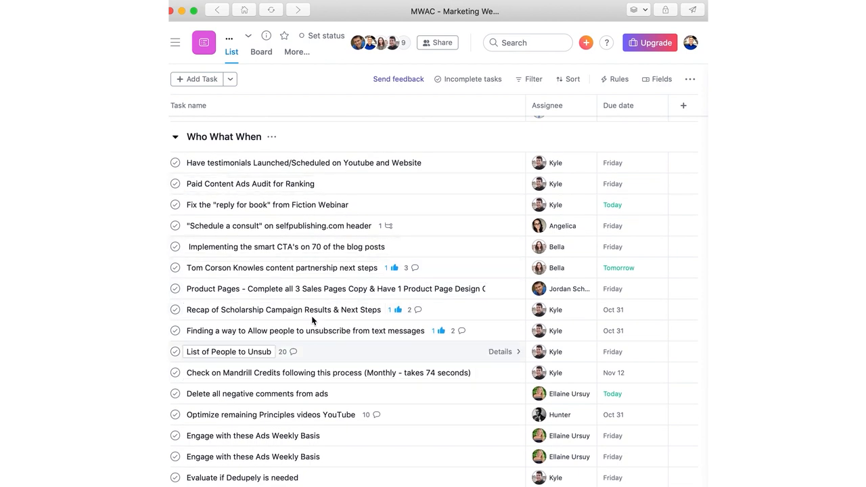
scroll(down, 3)
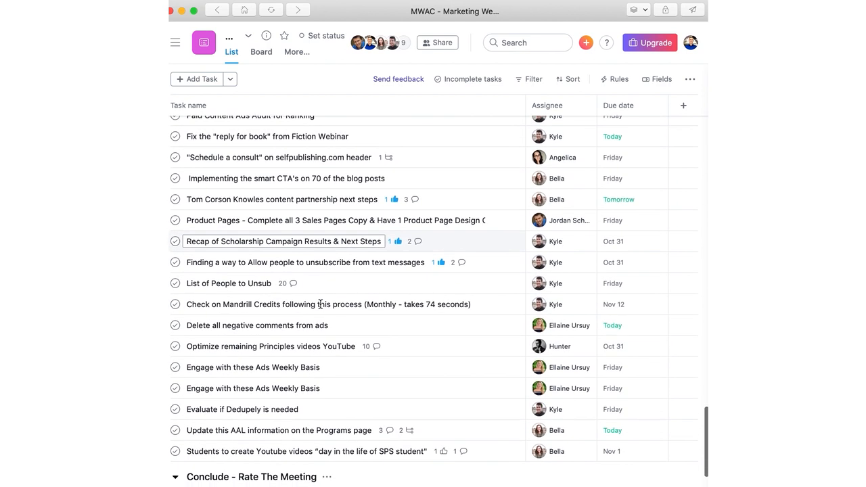
scroll(down, 3)
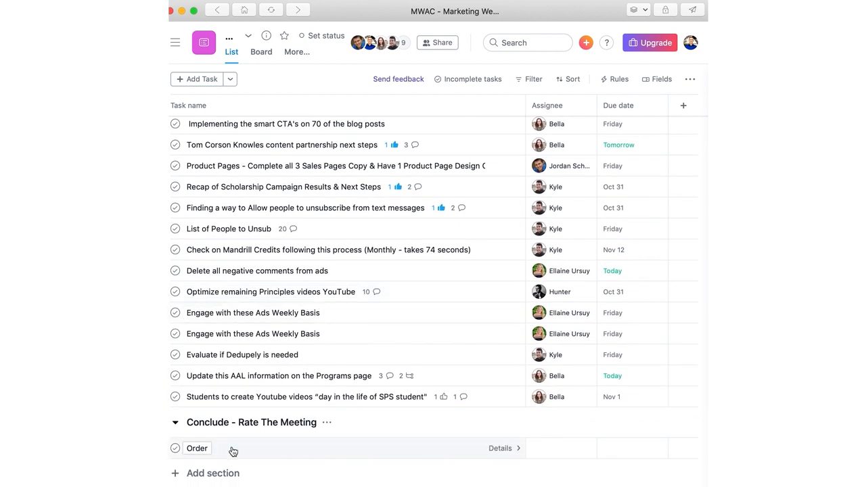
Step: Review the Order task's description, selecting attendee names in speaking order
click(197, 448)
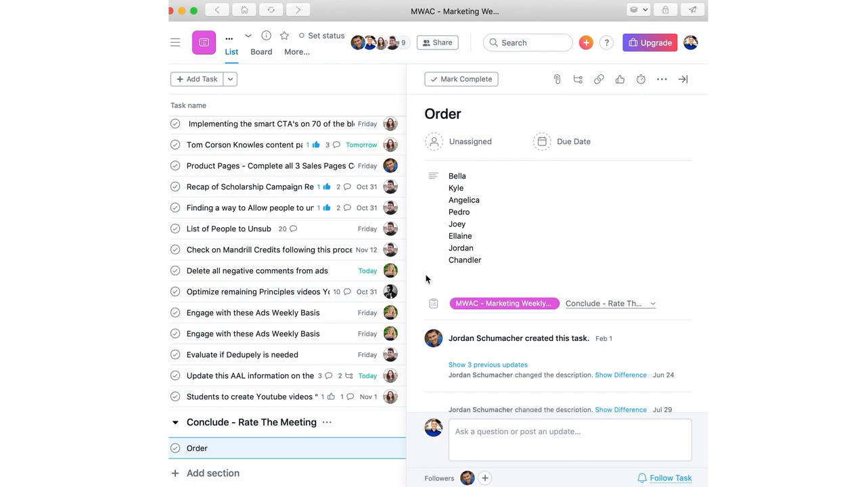
click(460, 247)
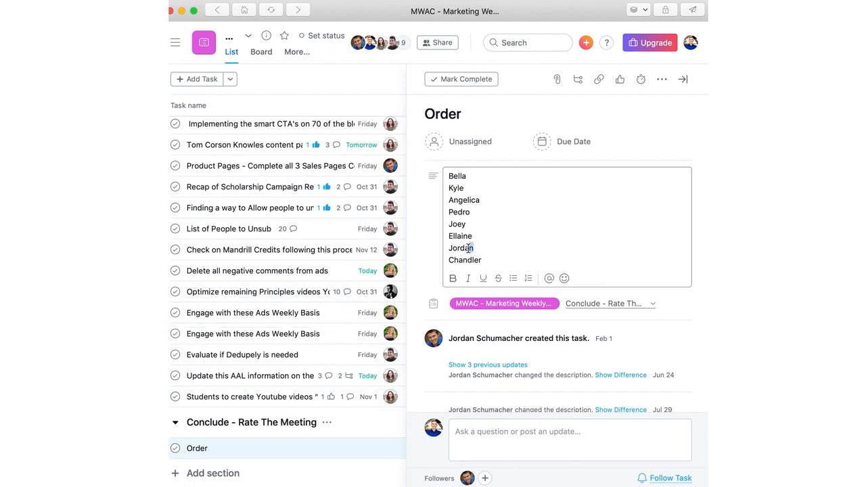
double_click(464, 260)
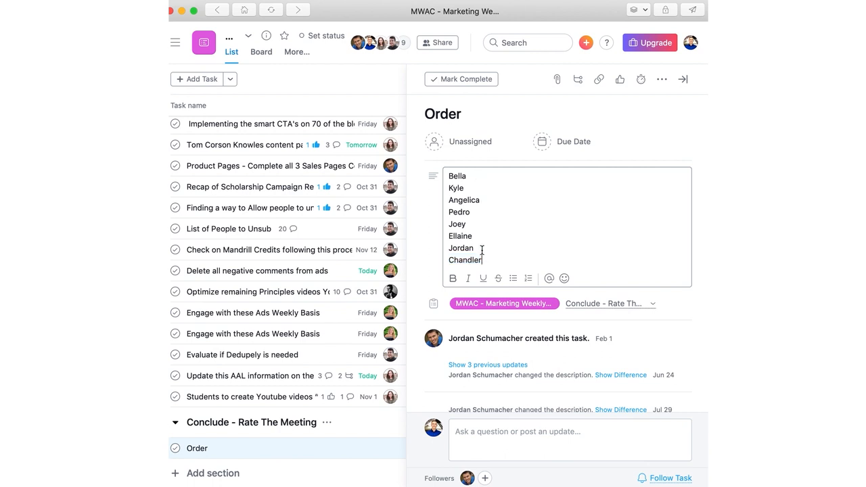
double_click(460, 248)
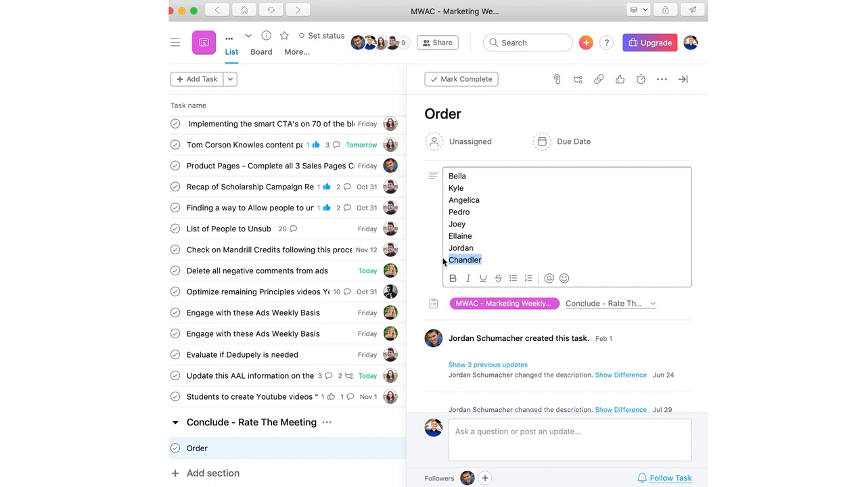
mouse_move(430, 249)
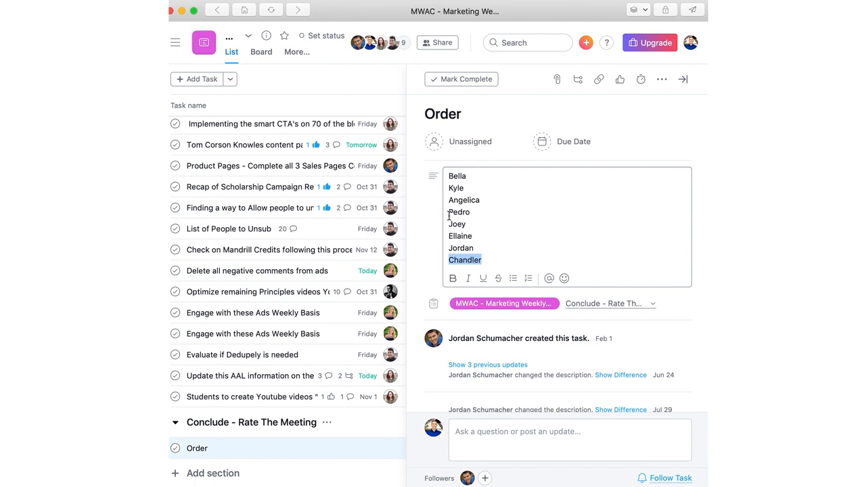
mouse_move(552, 187)
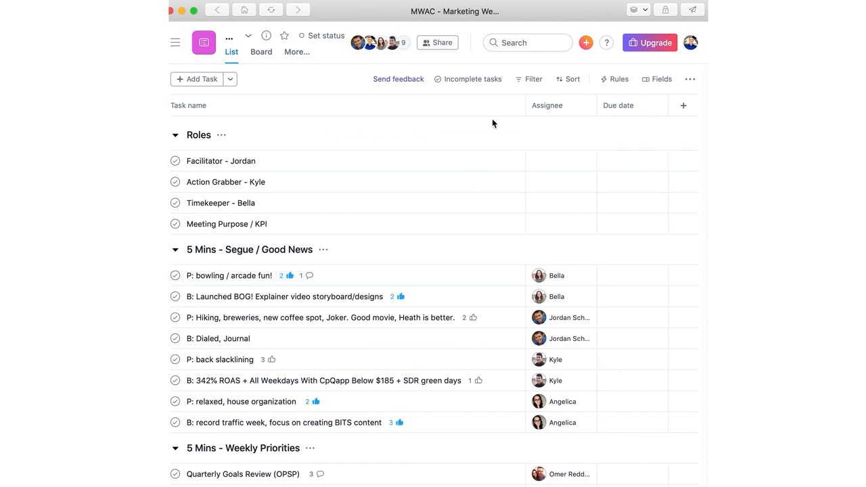
Step: Search 'swac' and switch to the SWAC - Sales Weekly Action Call project
text(sw)
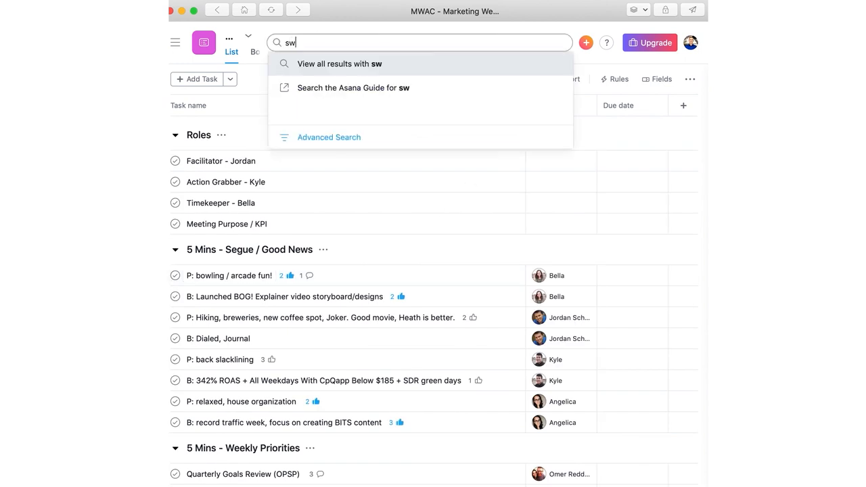
text(ac)
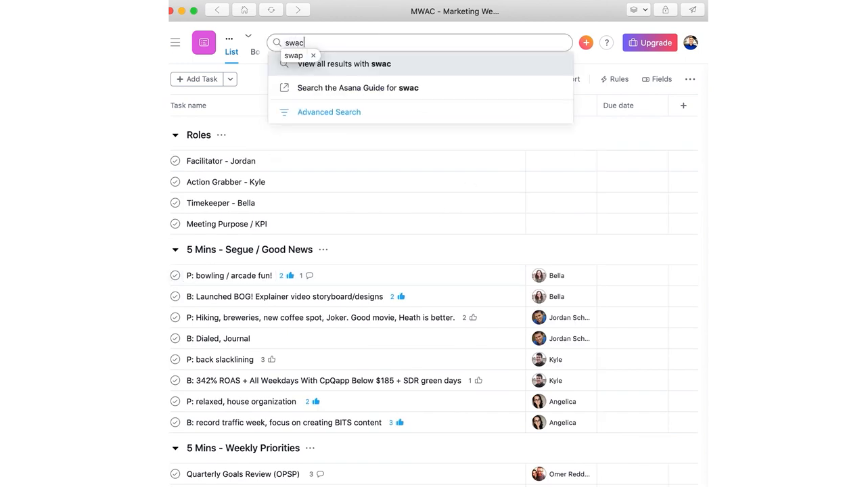
key(Backspace)
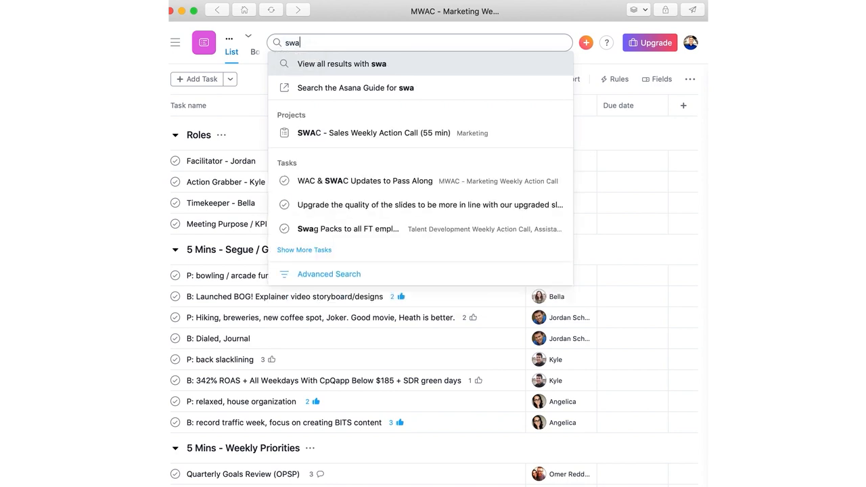
click(373, 133)
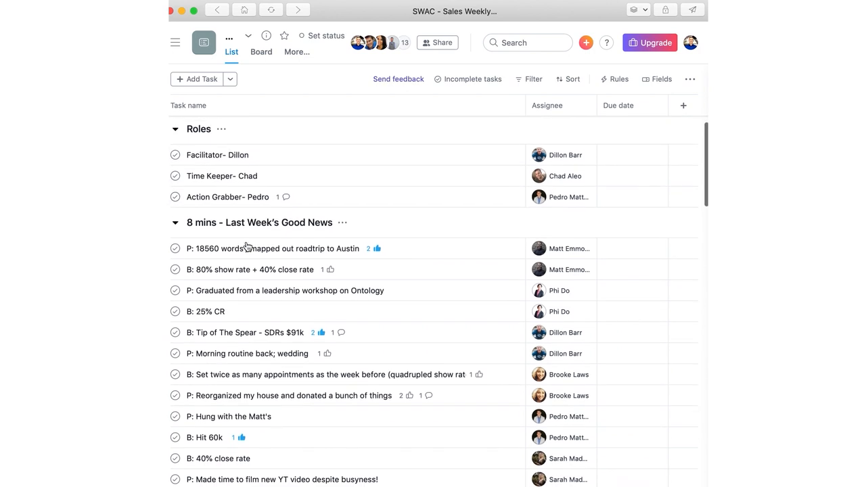
scroll(down, 3)
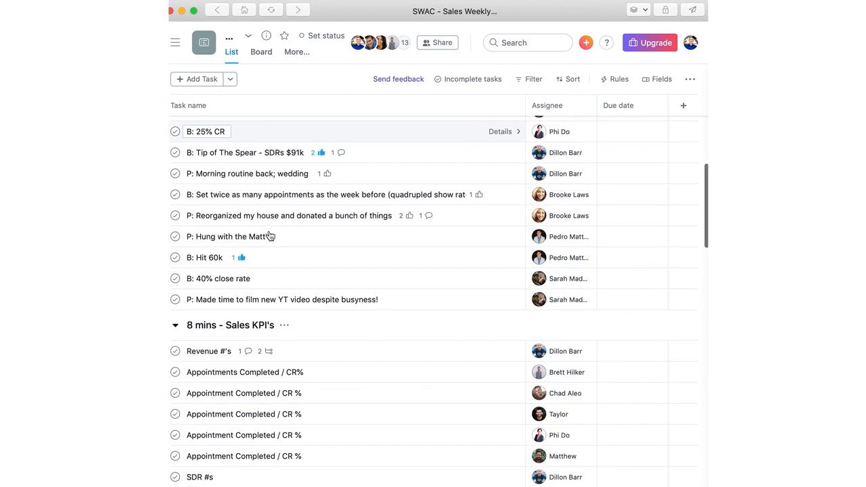
scroll(down, 3)
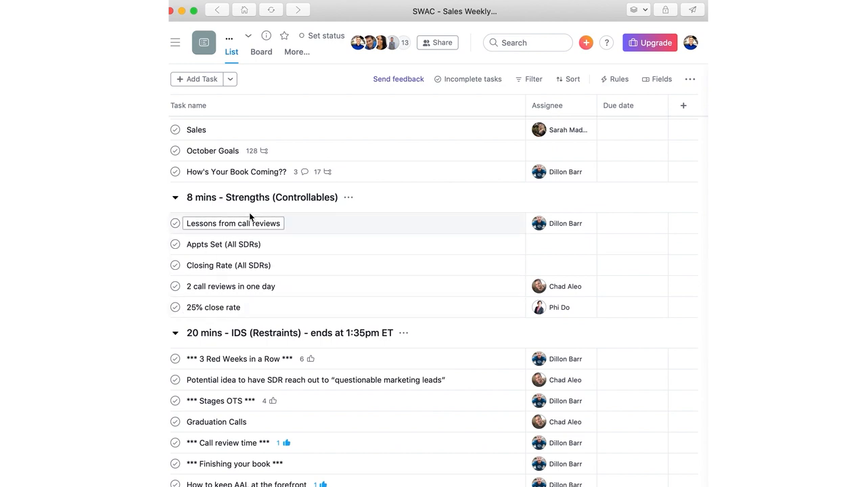
scroll(down, 3)
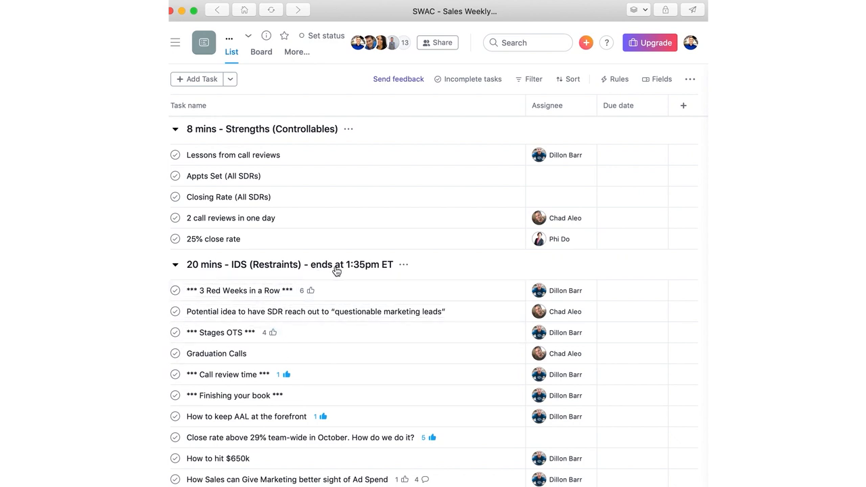
scroll(down, 3)
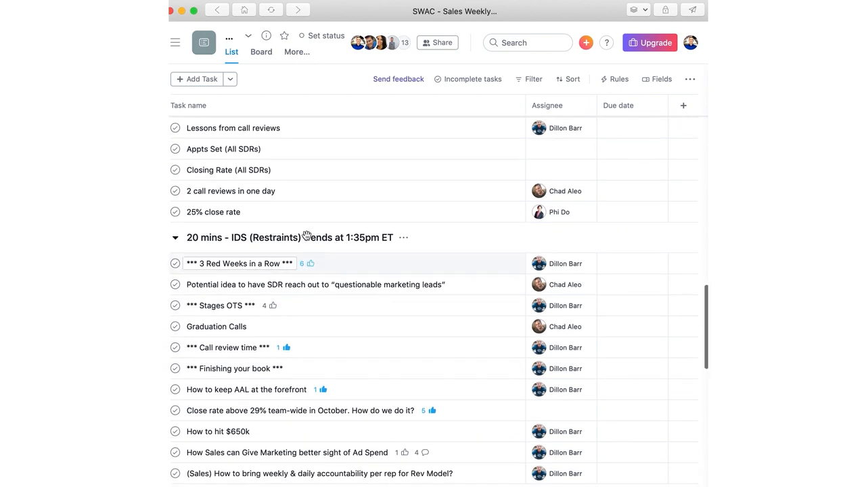
scroll(down, 3)
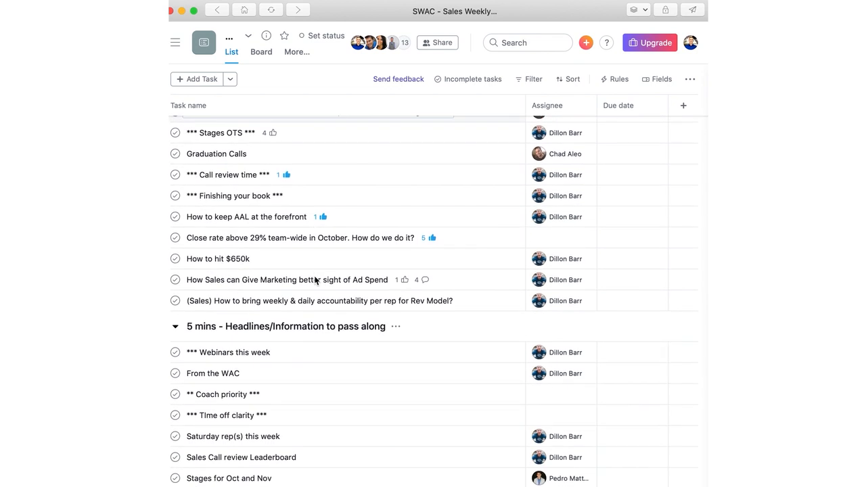
scroll(down, 3)
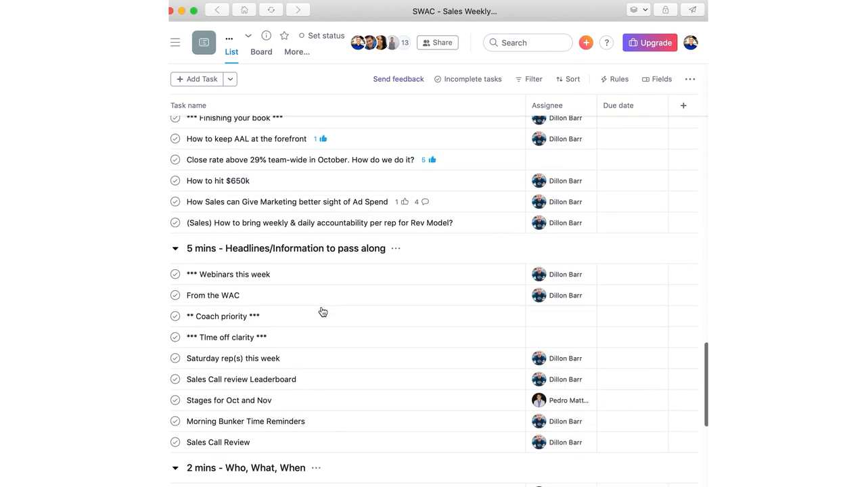
scroll(down, 3)
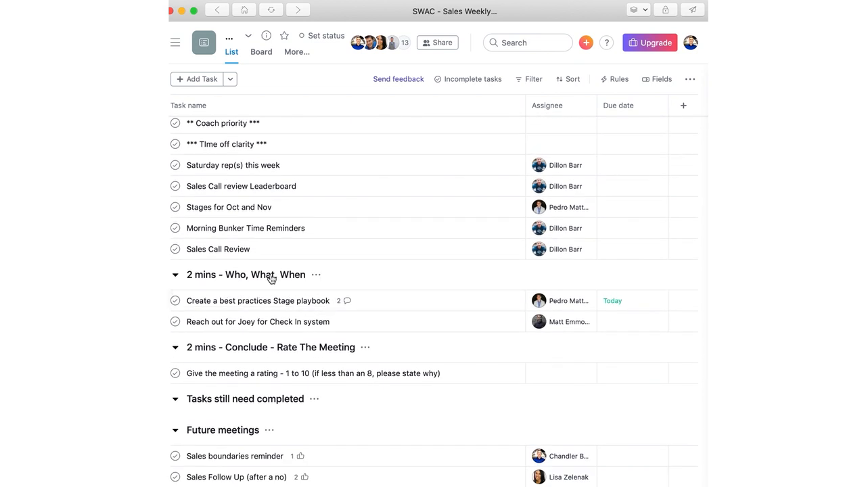
click(312, 374)
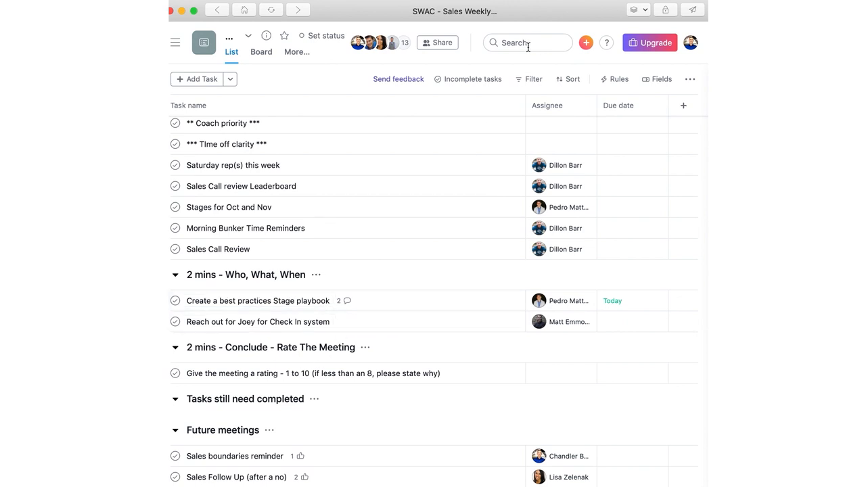
Step: Search 'daily', review the Daily Huddle's Meeting Purpose / KPI task, and return to the list
text(daily)
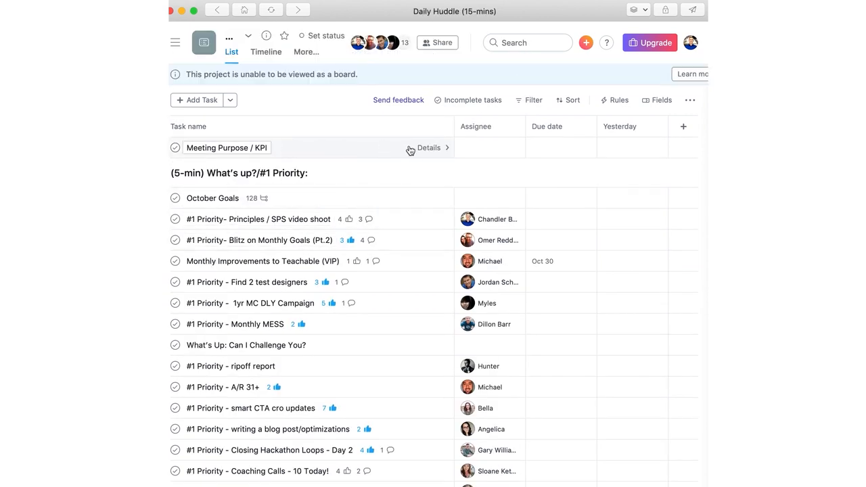
click(228, 148)
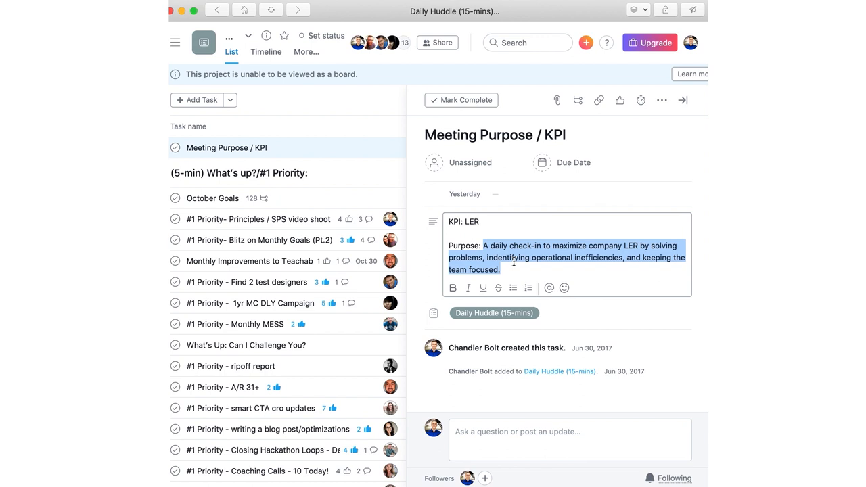
mouse_move(525, 264)
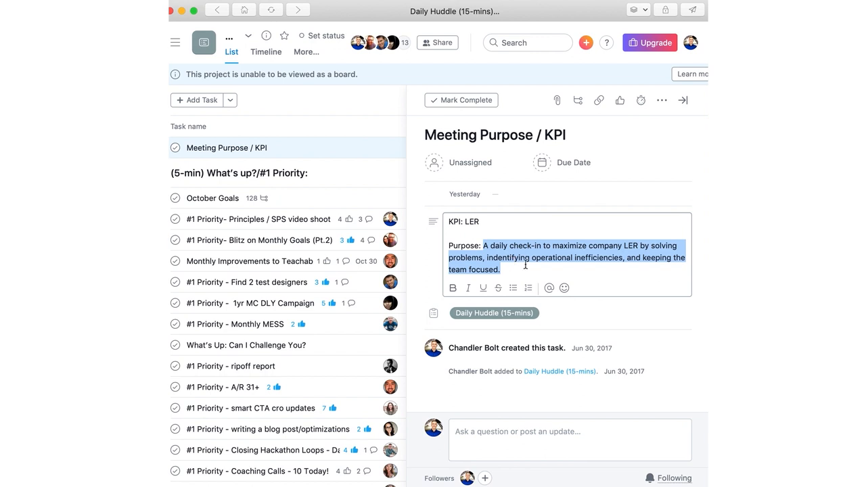
mouse_move(683, 100)
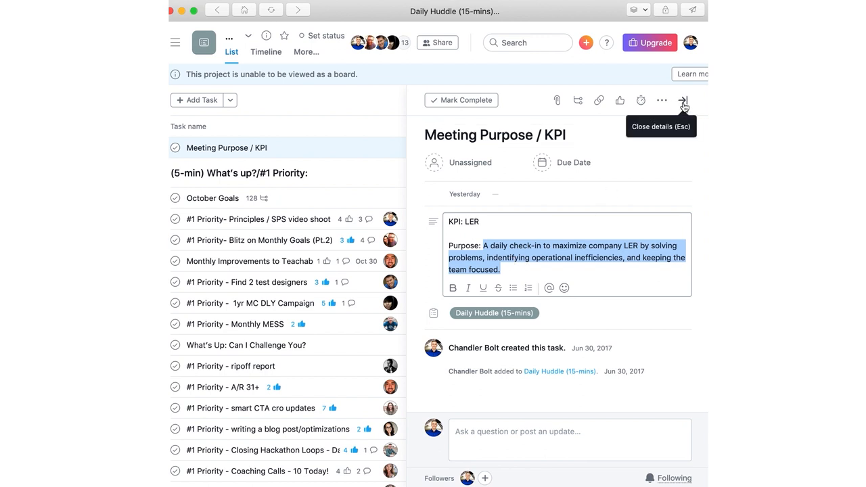
click(683, 100)
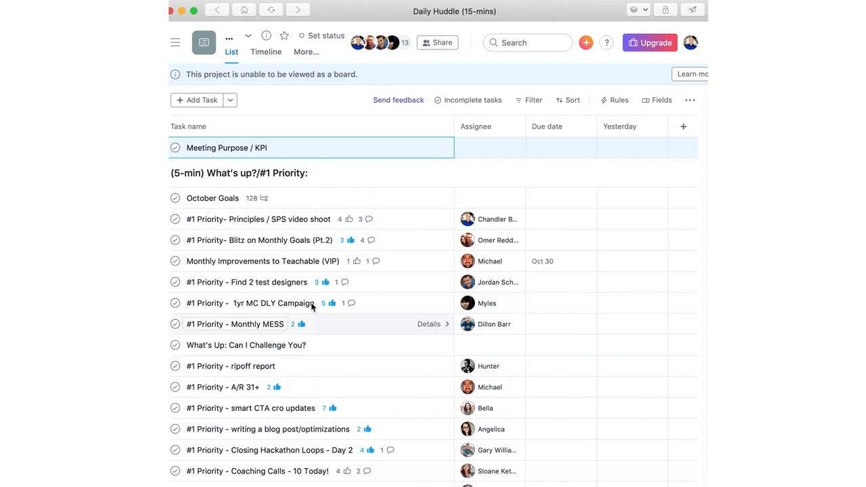
mouse_move(338, 203)
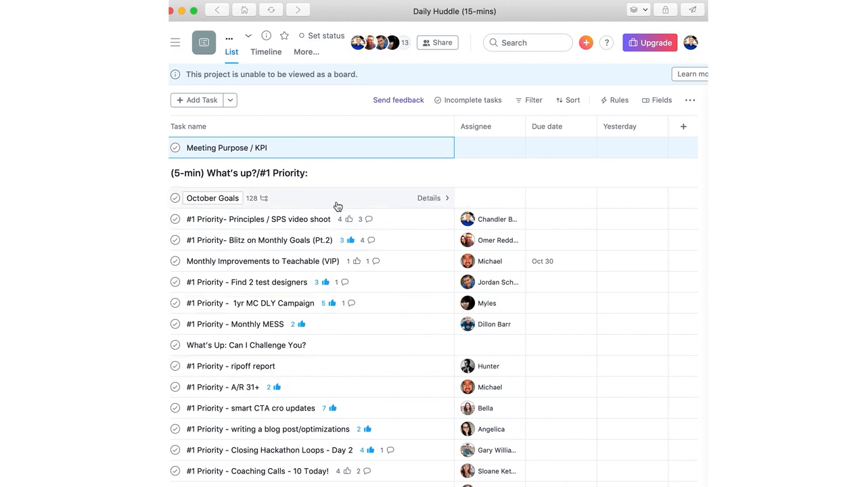
mouse_move(242, 182)
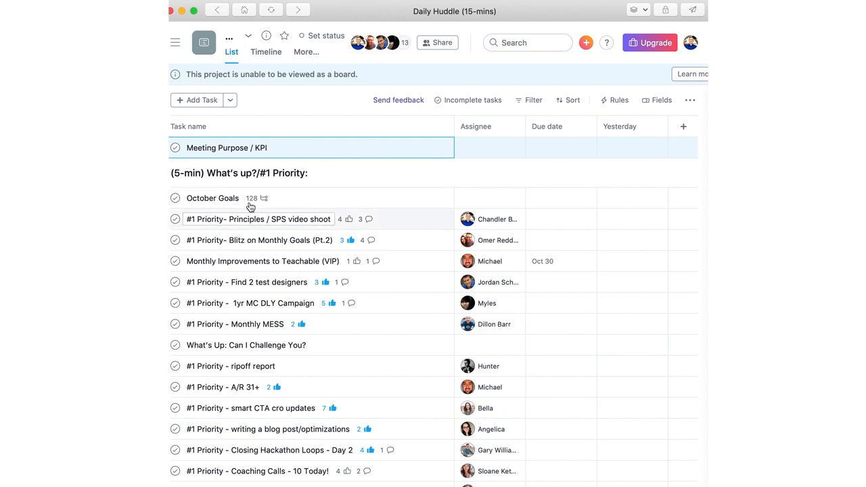
scroll(down, 3)
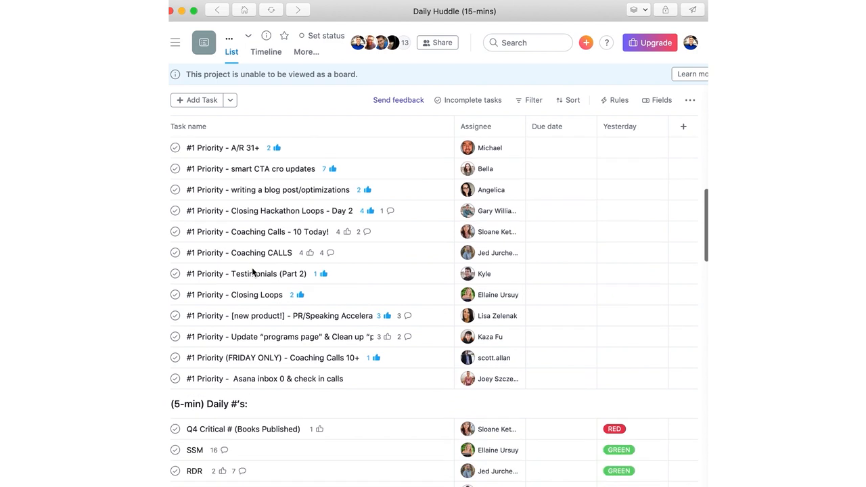
scroll(down, 3)
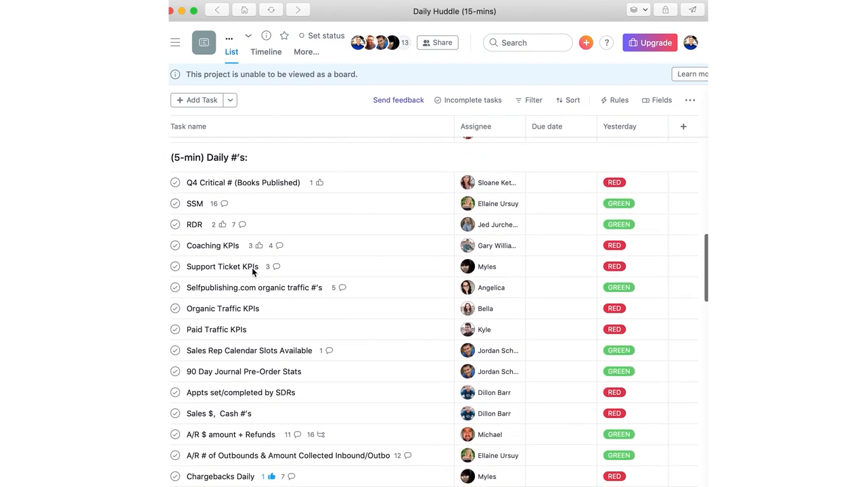
scroll(down, 3)
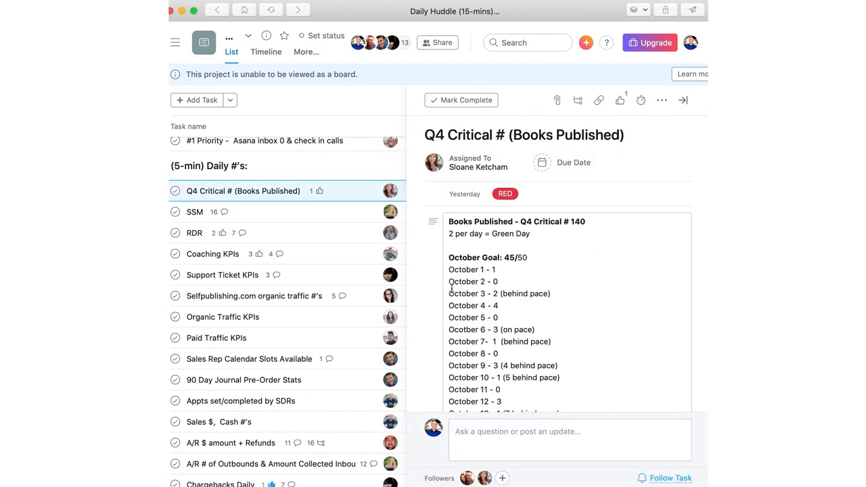
scroll(down, 3)
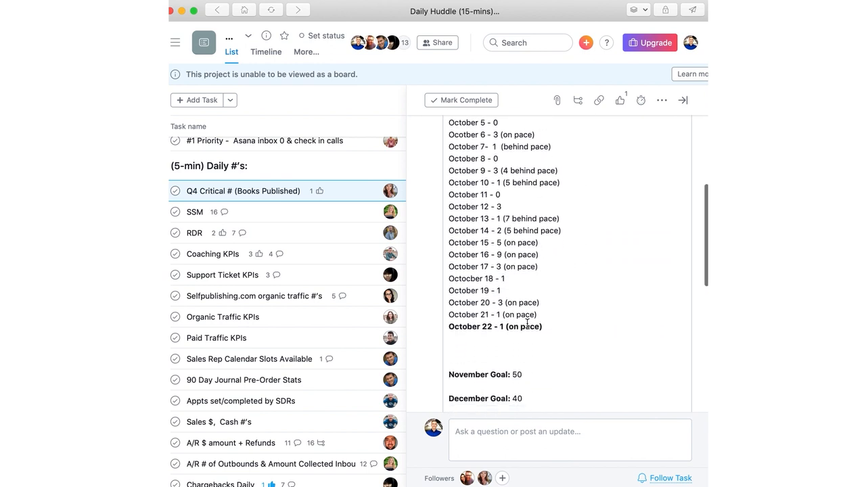
scroll(down, 3)
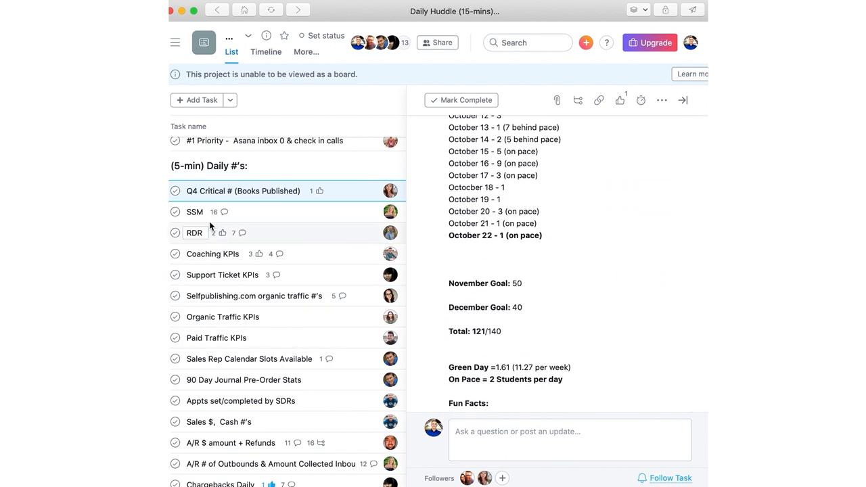
scroll(down, 3)
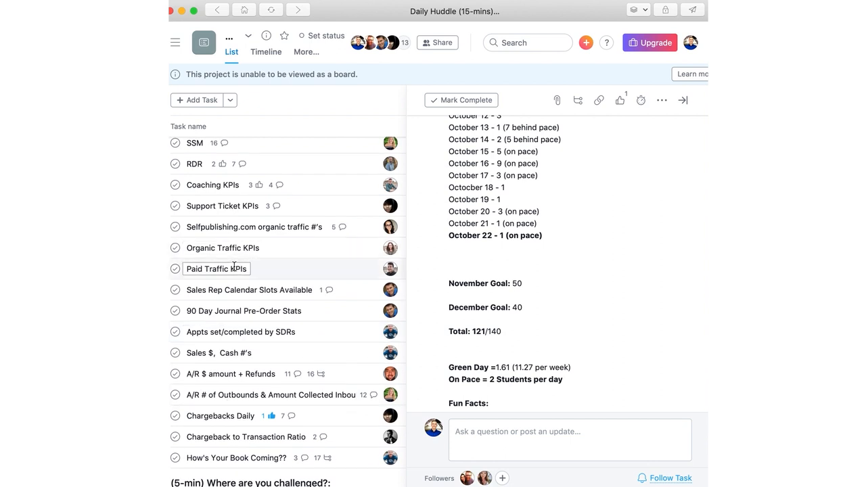
click(222, 248)
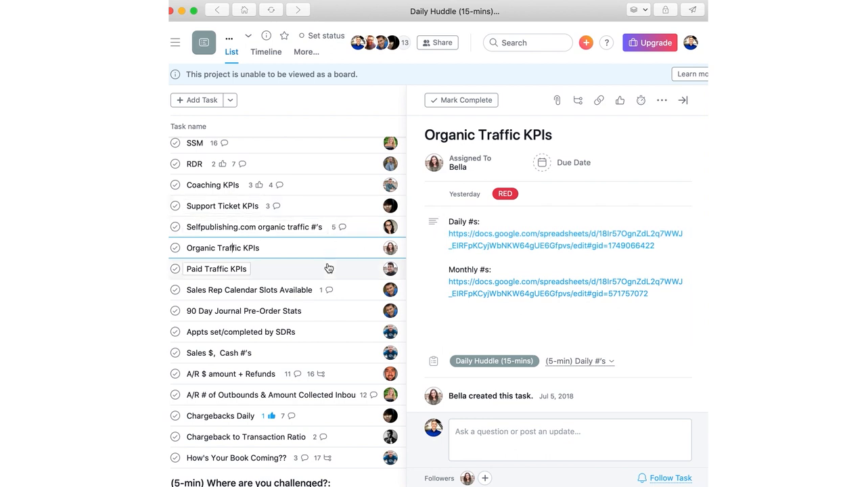
scroll(down, 3)
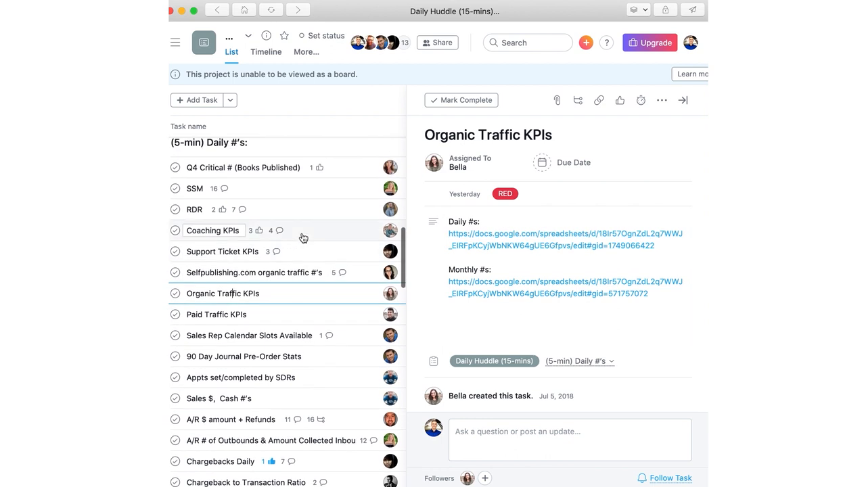
mouse_move(253, 184)
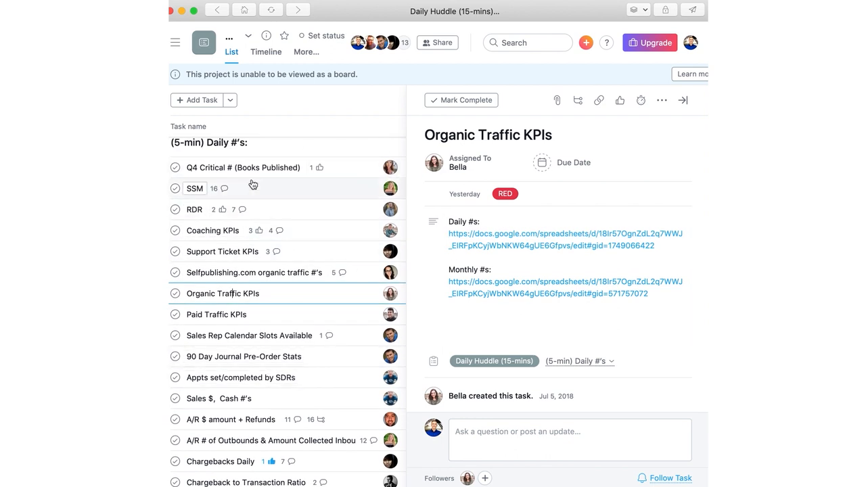
click(682, 100)
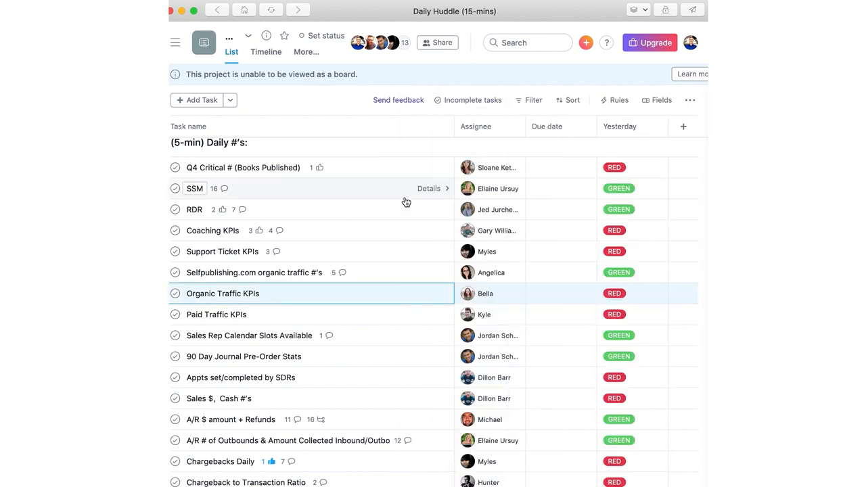
mouse_move(411, 365)
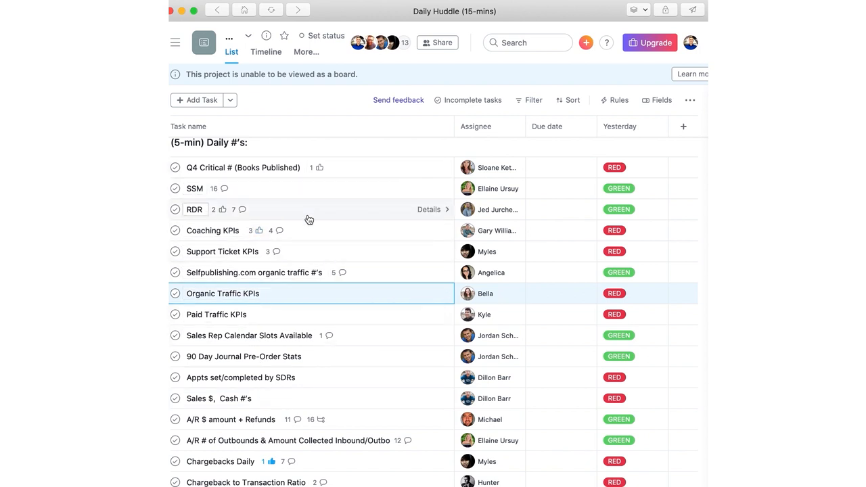
scroll(down, 3)
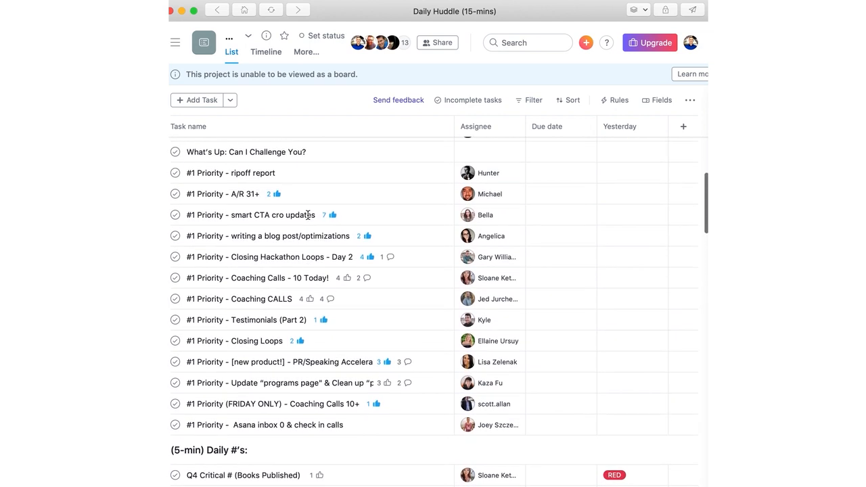
scroll(down, 3)
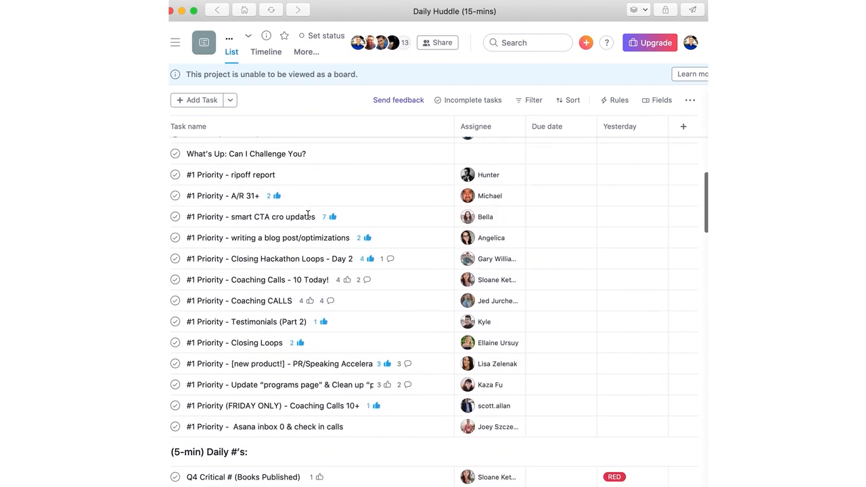
scroll(down, 3)
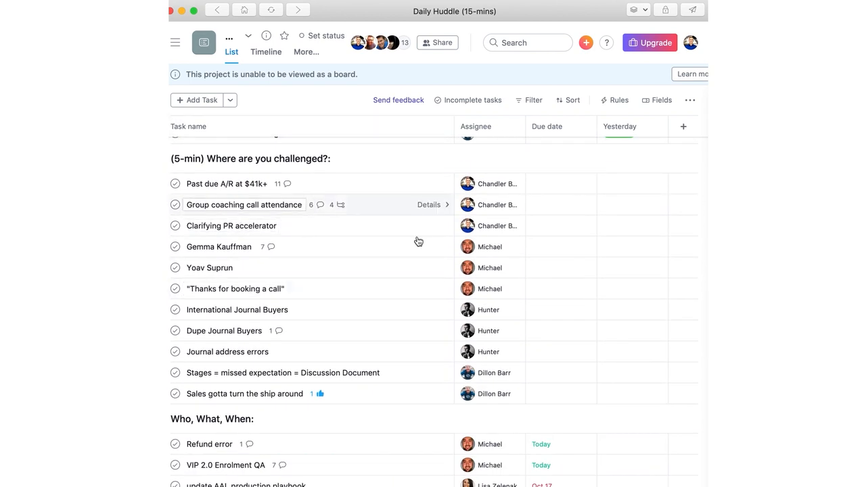
mouse_move(278, 196)
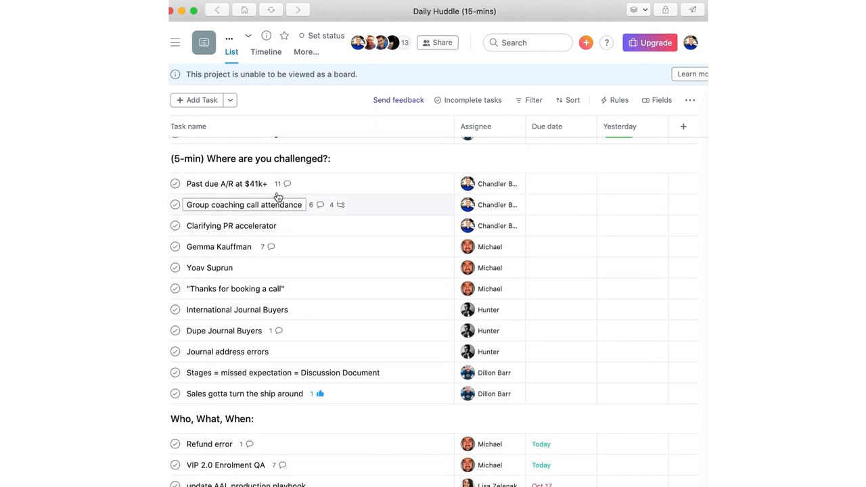
mouse_move(277, 184)
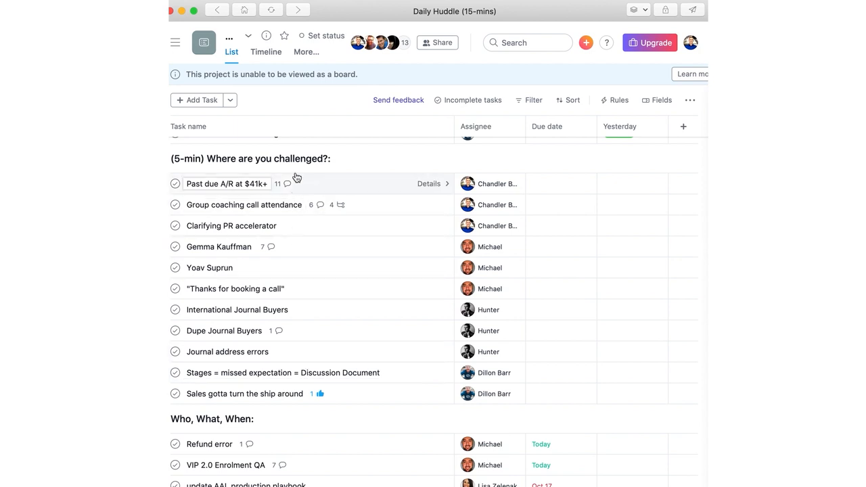
mouse_move(312, 347)
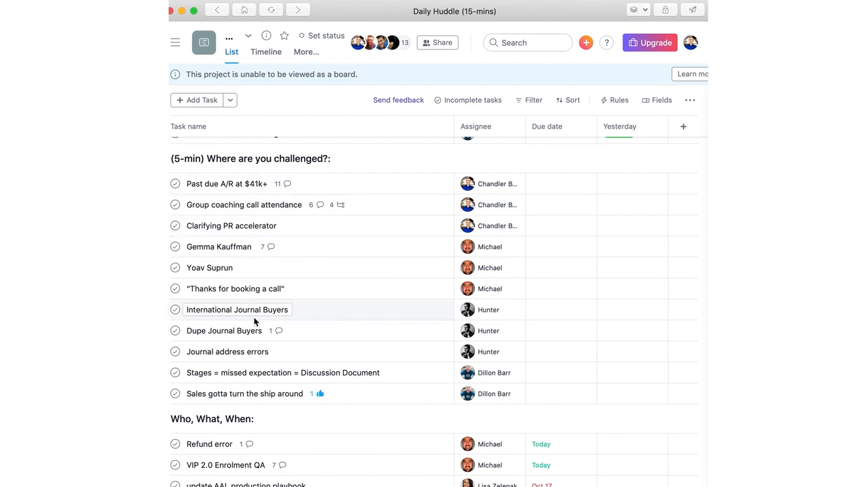
scroll(down, 3)
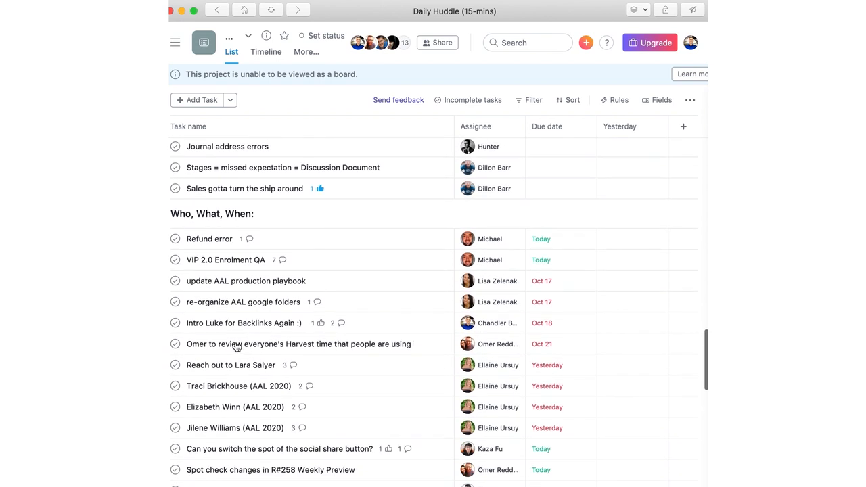
scroll(down, 3)
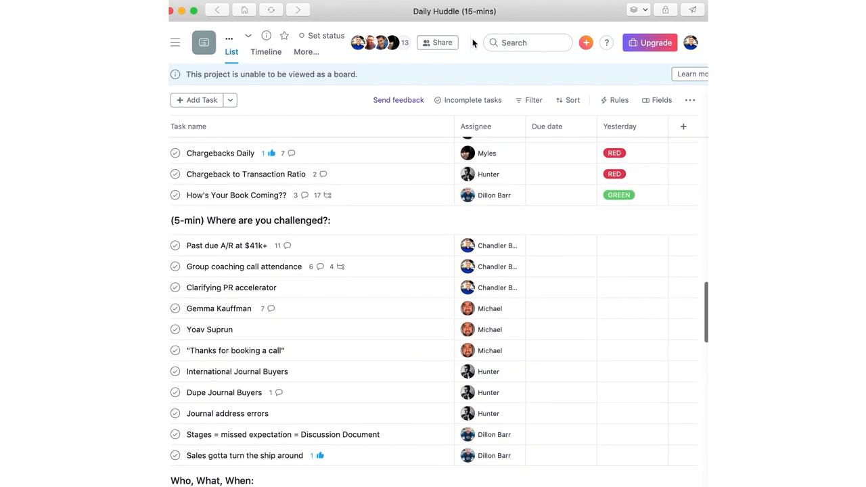
Step: Search 'book' and switch to the [SOP] Company Book Club SOP Template project
text(boo)
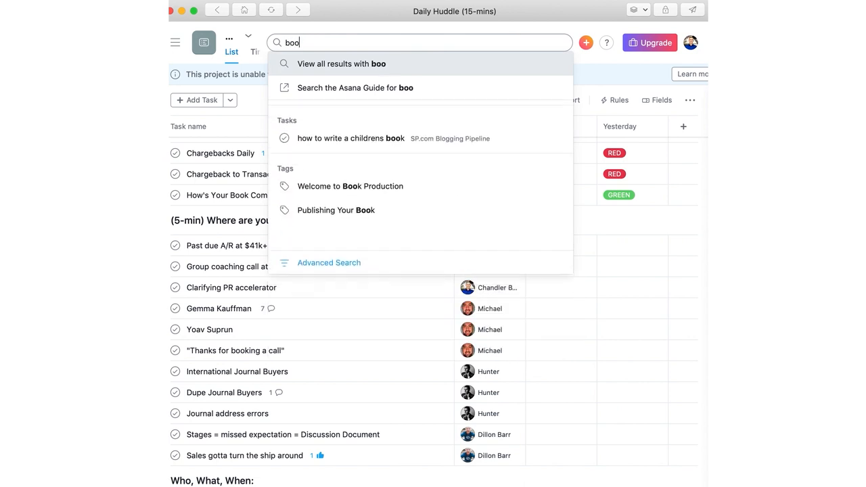
text(k club templa)
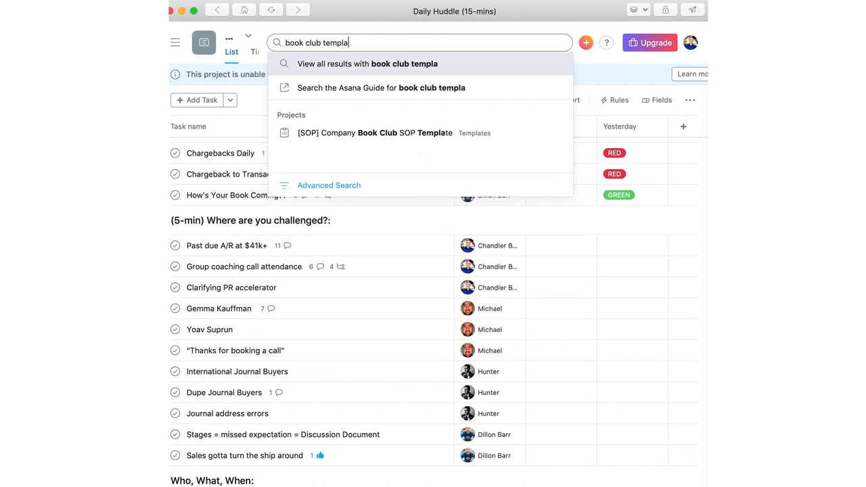
click(374, 133)
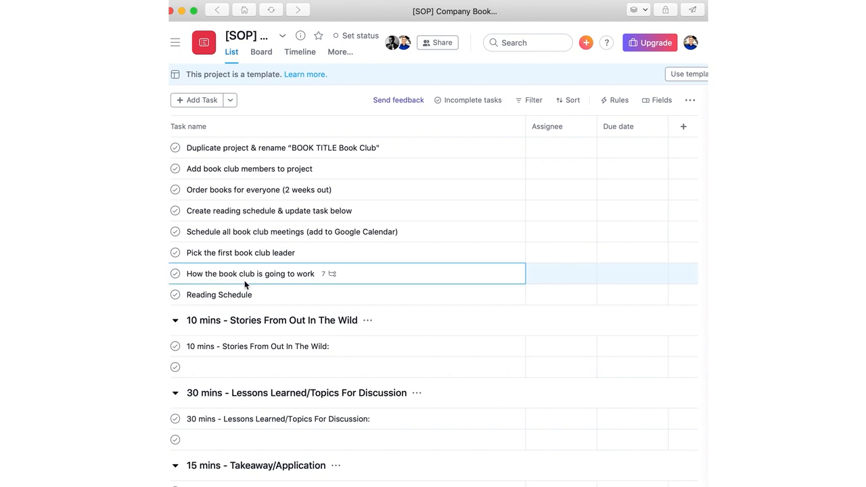
mouse_move(503, 295)
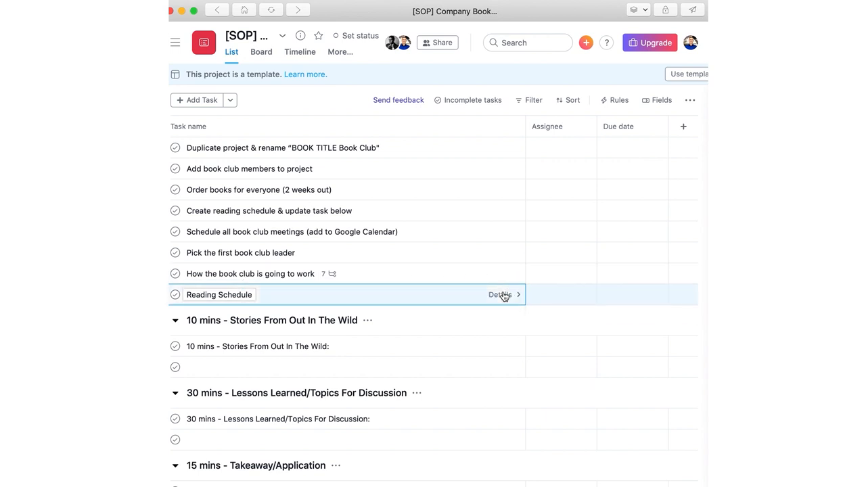
click(501, 295)
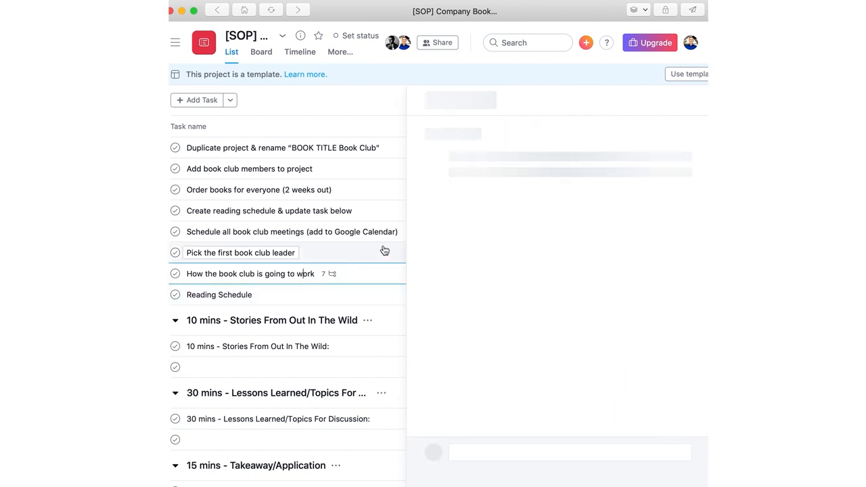
click(249, 273)
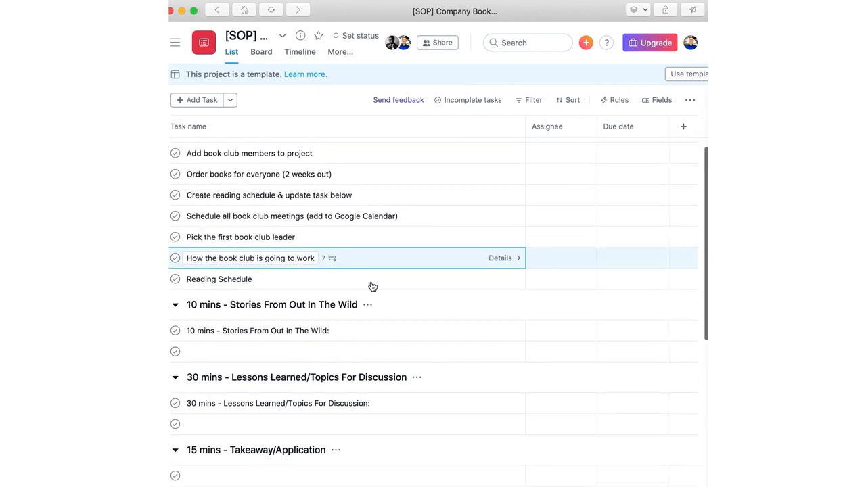
scroll(down, 3)
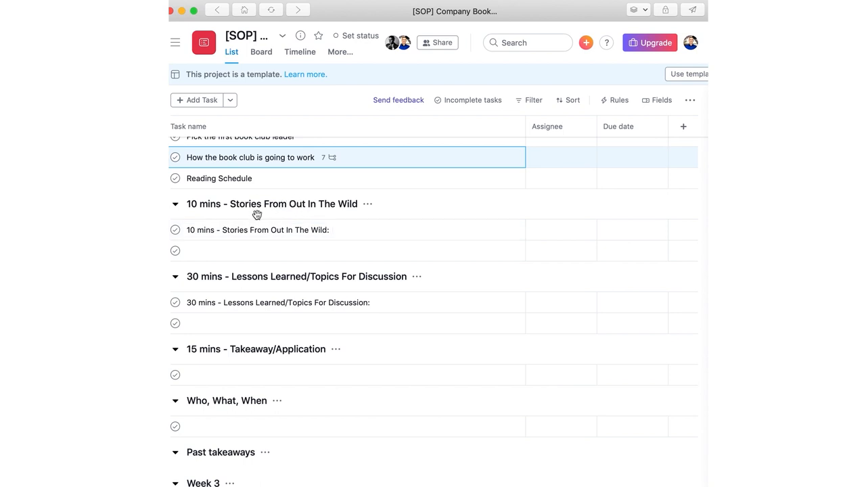
mouse_move(287, 201)
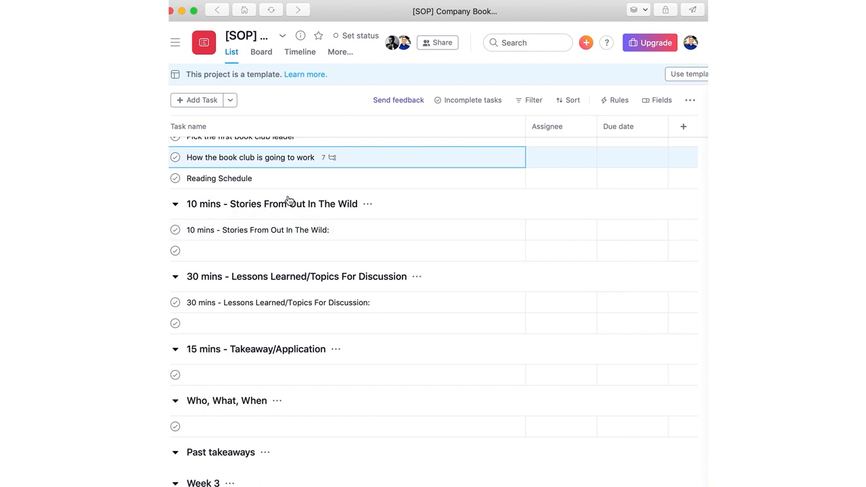
mouse_move(290, 212)
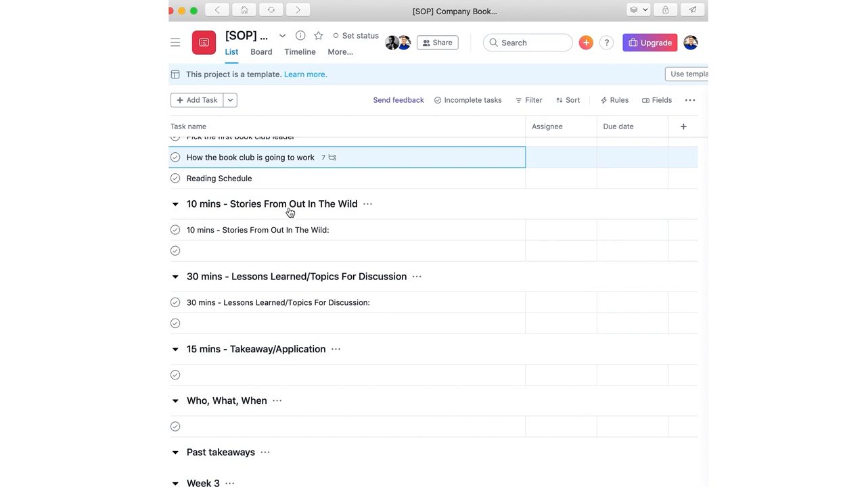
click(257, 230)
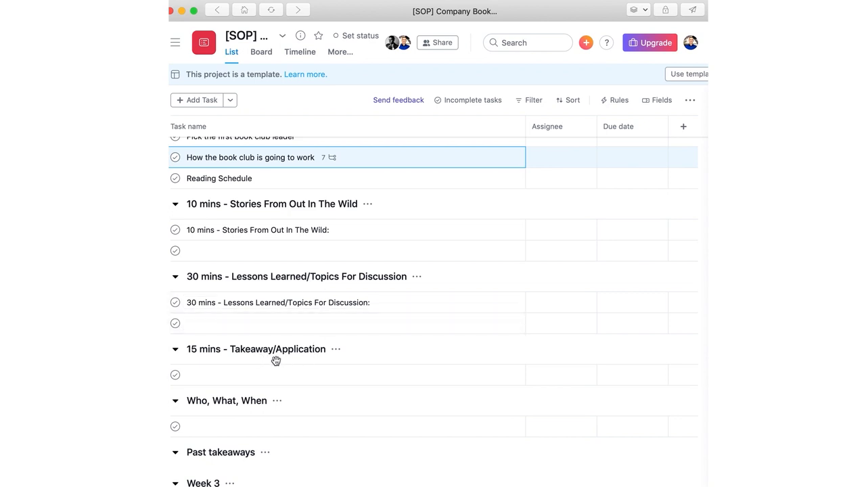
scroll(down, 3)
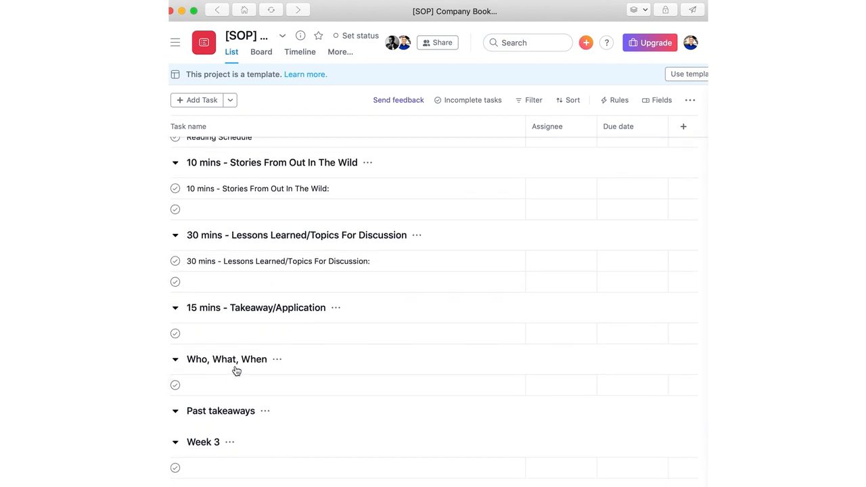